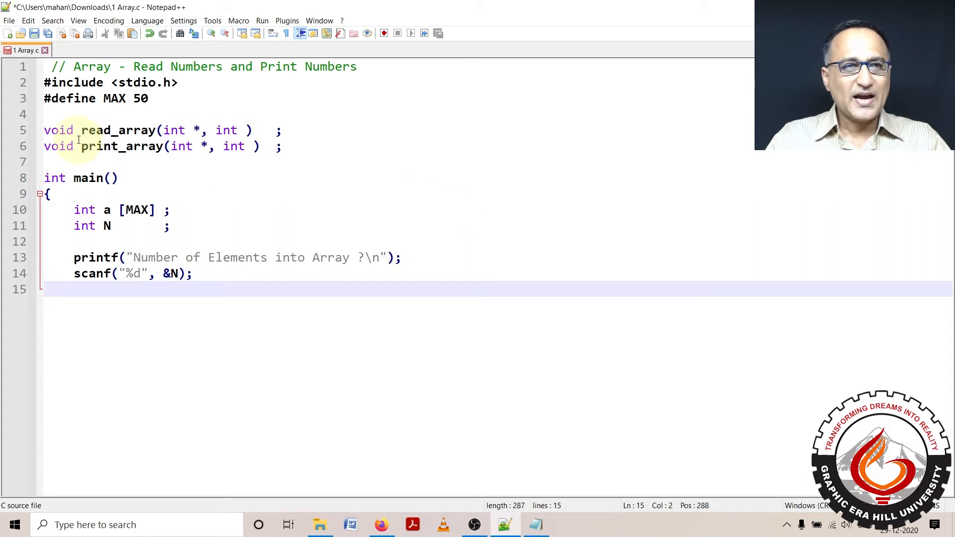
- Call read_array(a, N) on a new line in main and close main with a brace
double_click(114, 98)
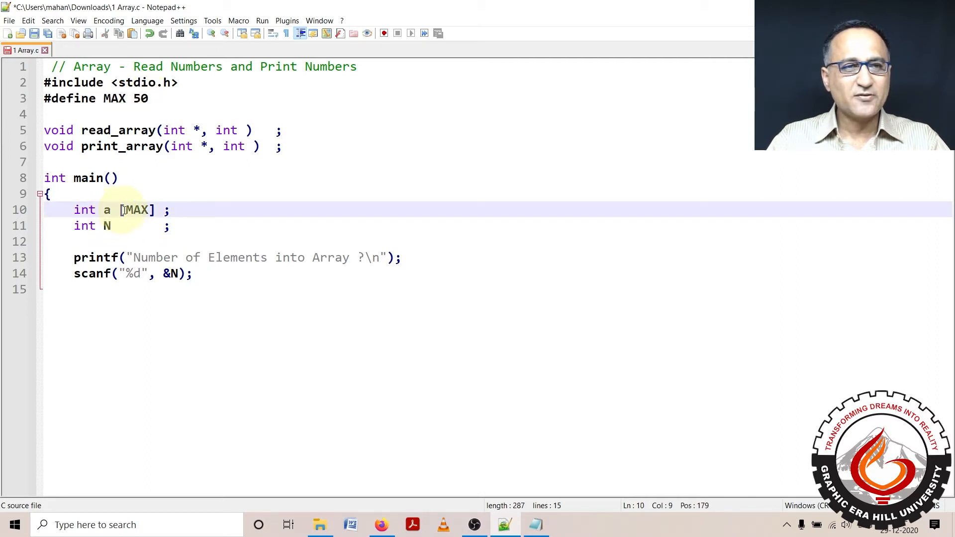
double_click(138, 209)
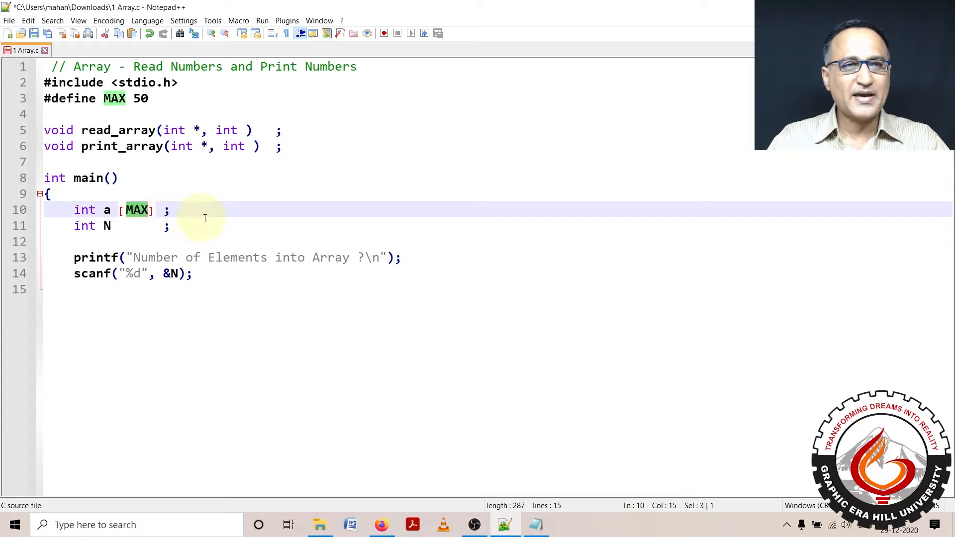
mouse_move(138, 233)
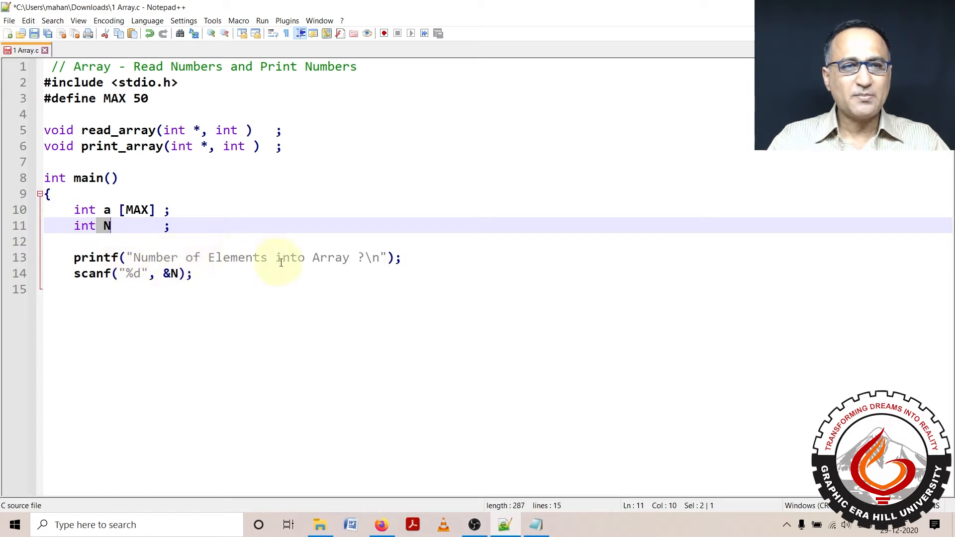
mouse_move(304, 263)
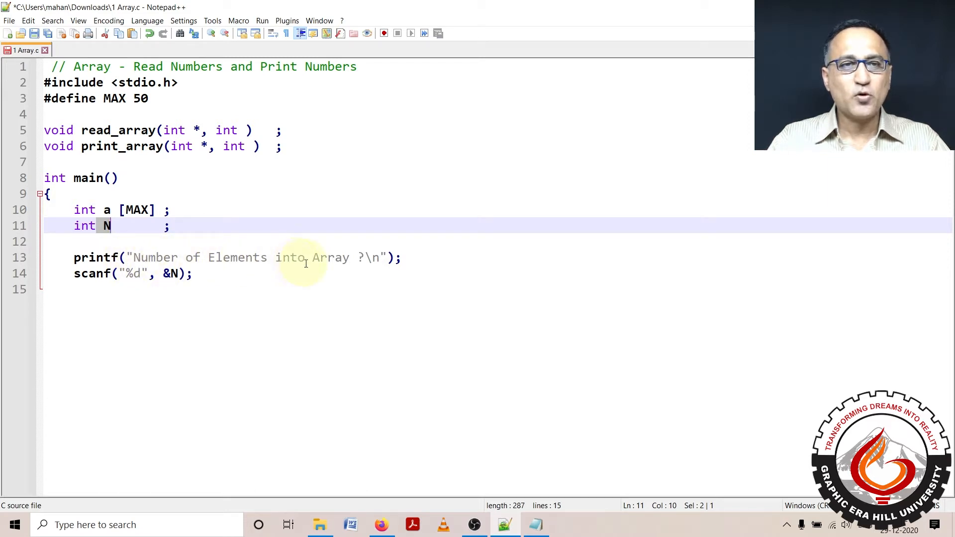
mouse_move(240, 287)
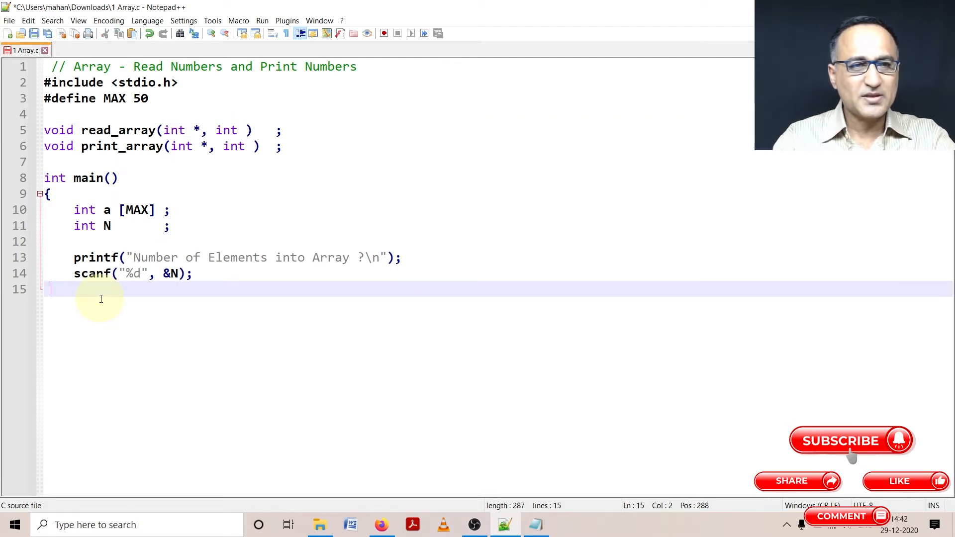
key(Enter)
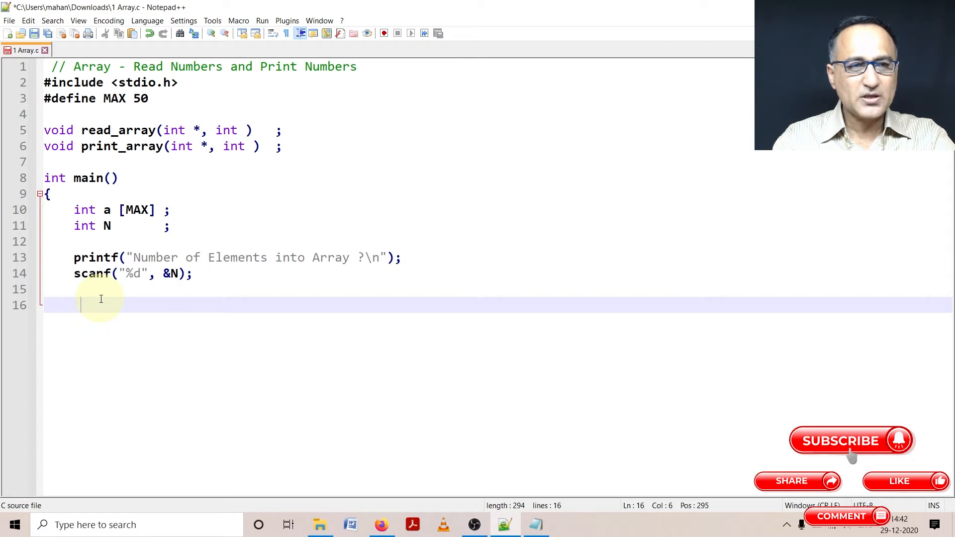
text(read)
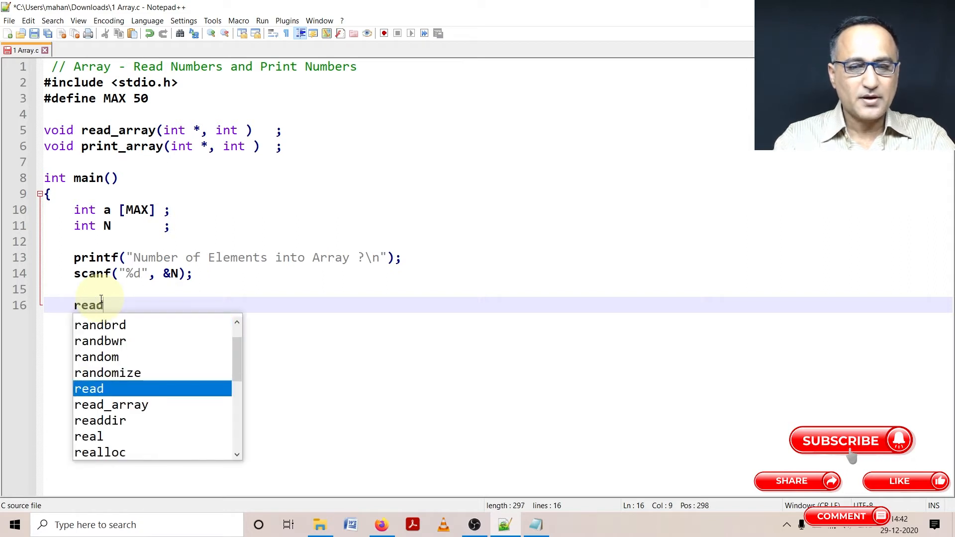
text(_array)
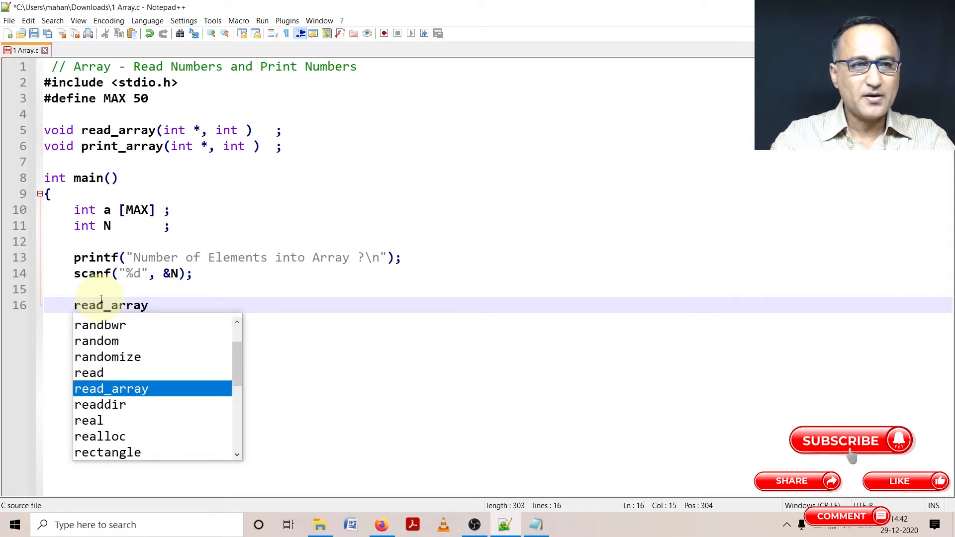
text((a)
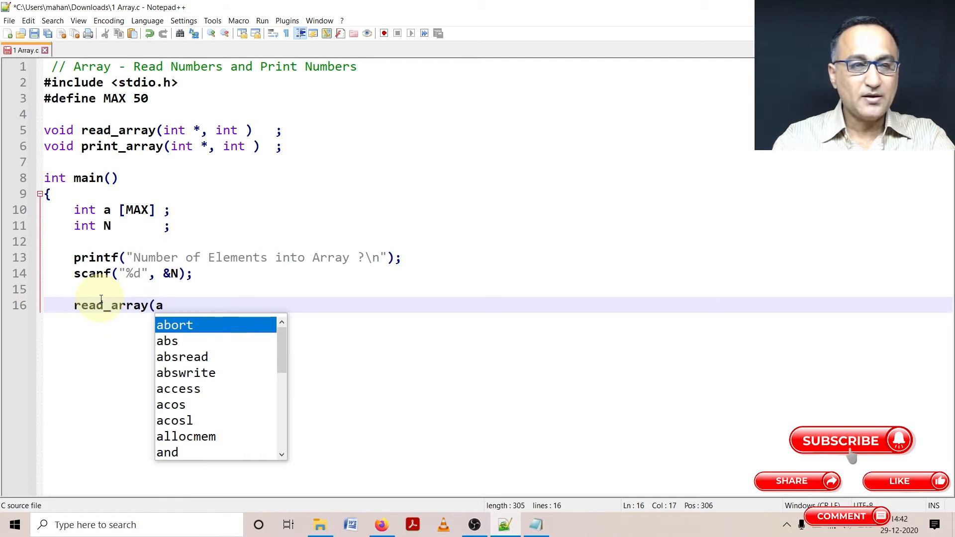
text(,)
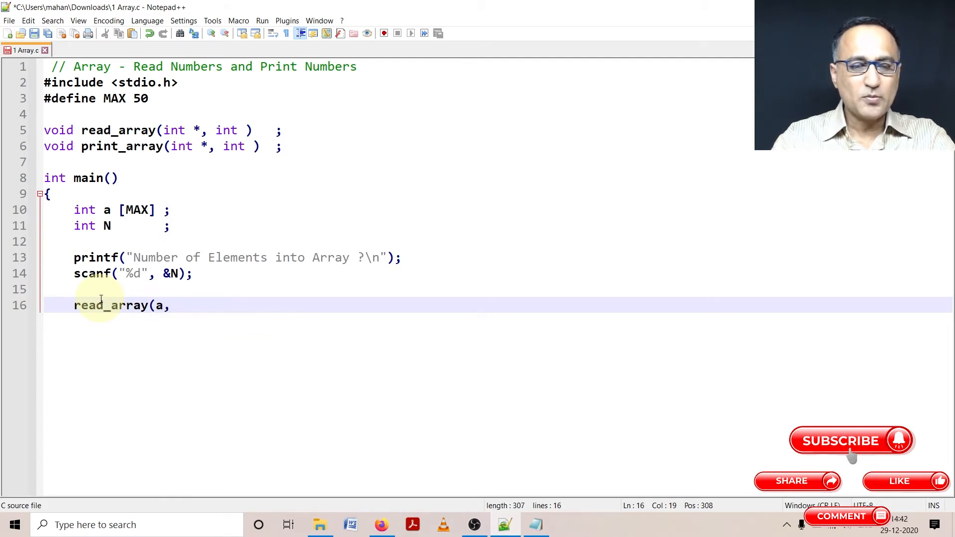
text(N);)
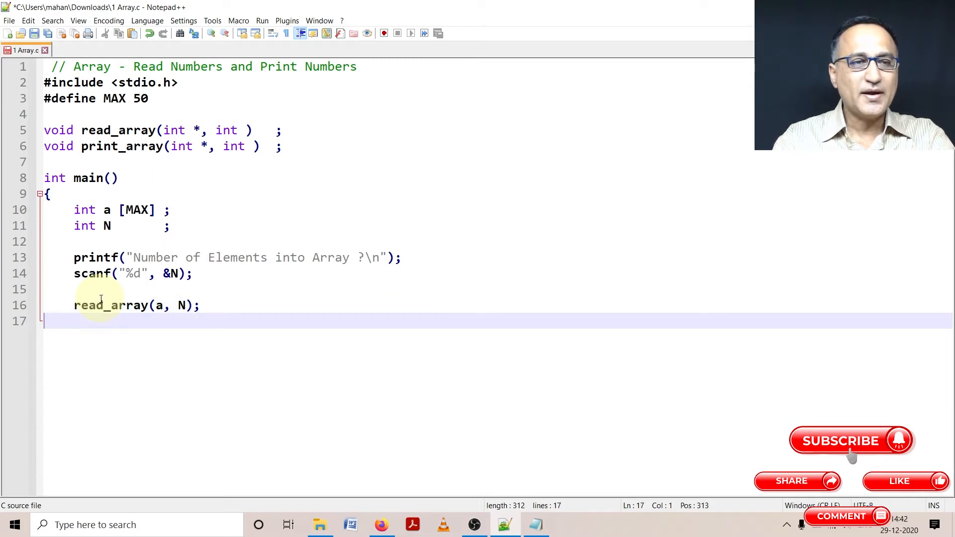
text(})
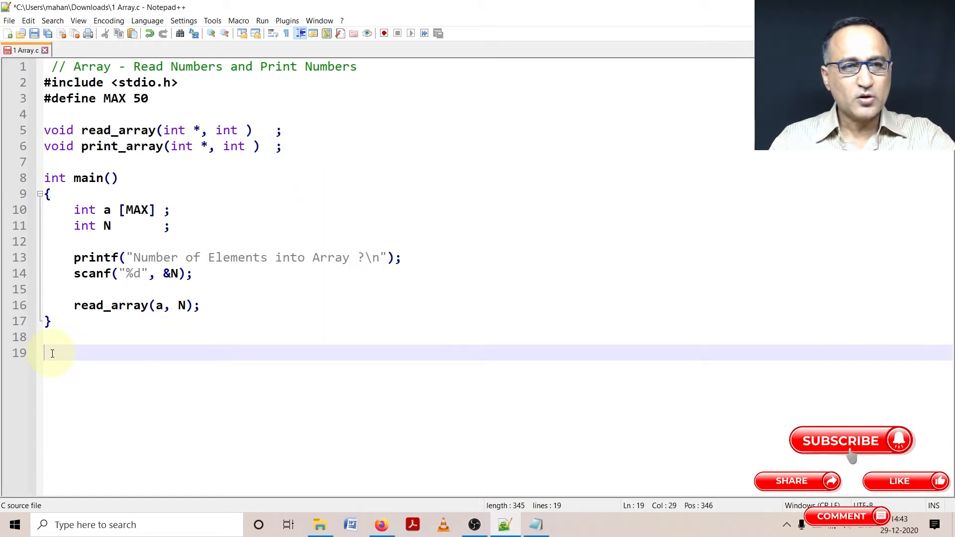
- Write the header void read_array(int *x, int N) below main
text(void read_array(int *, int ))
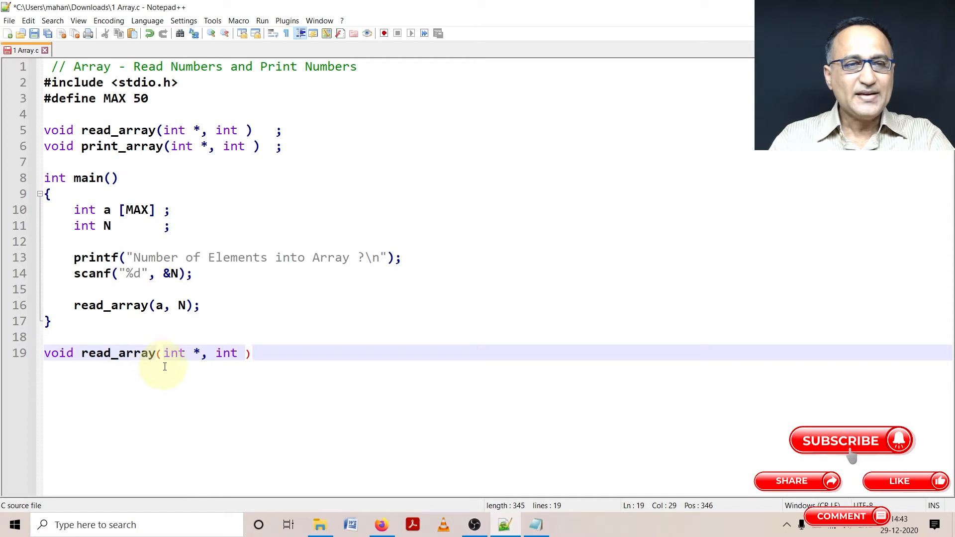
double_click(227, 353)
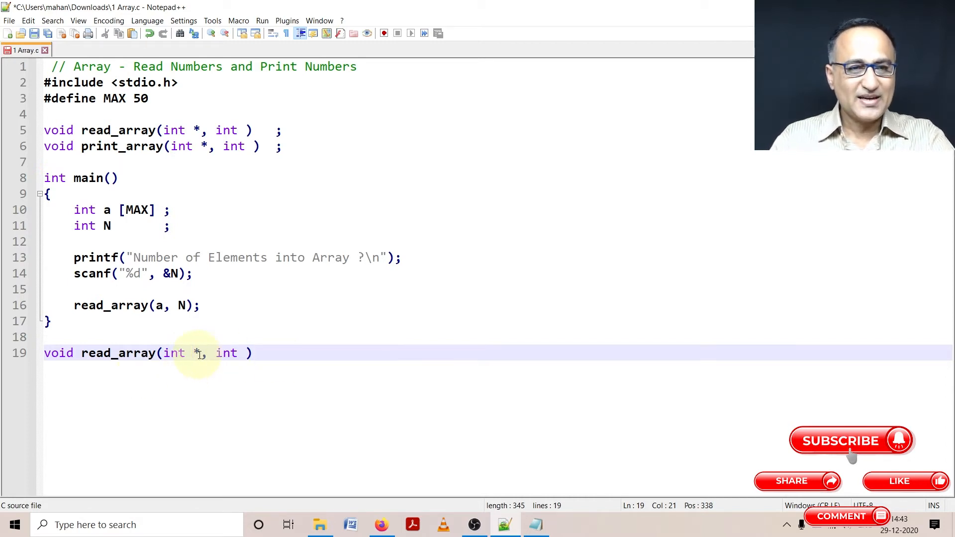
text(x)
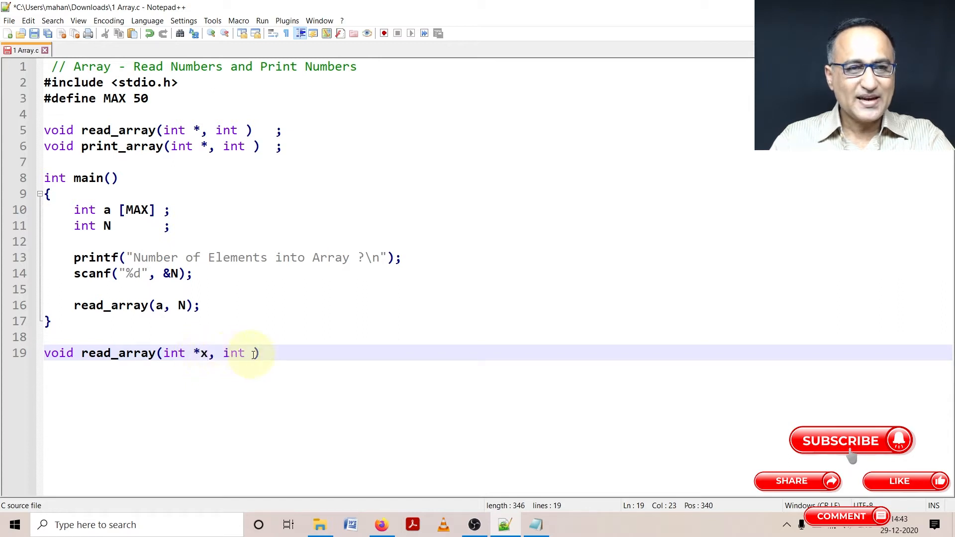
text(N)
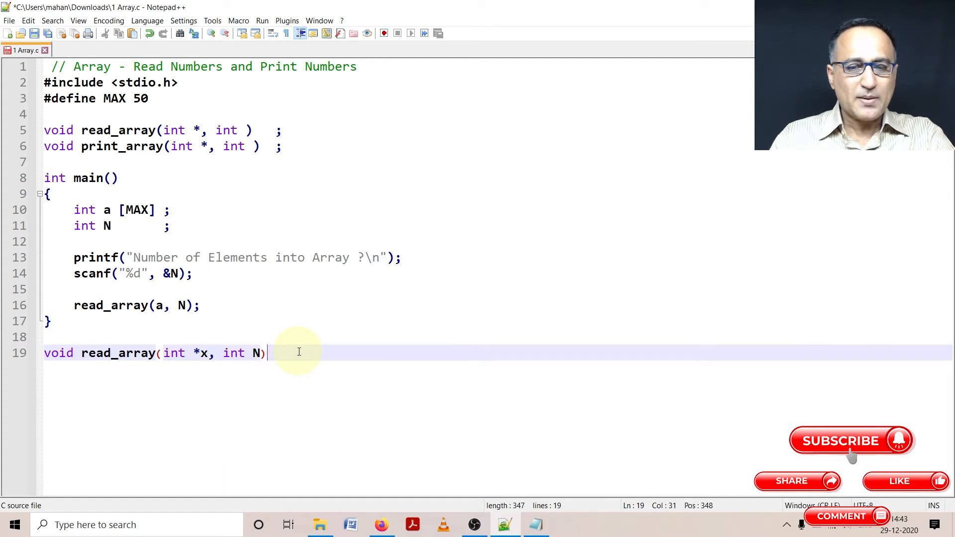
- Fill read_array with a for loop from i = 0 to N reading x[i] via scanf, then close it
text({)
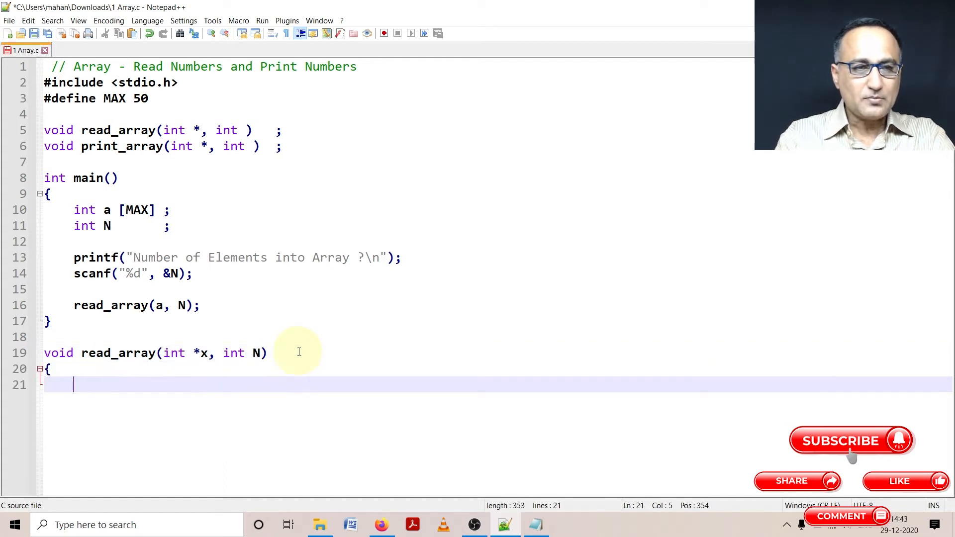
text(for ()
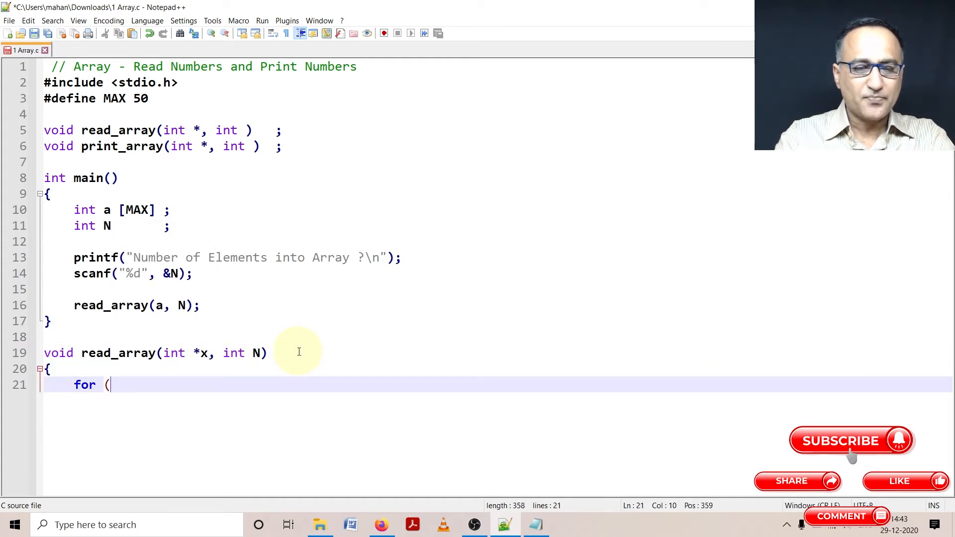
text(int i =)
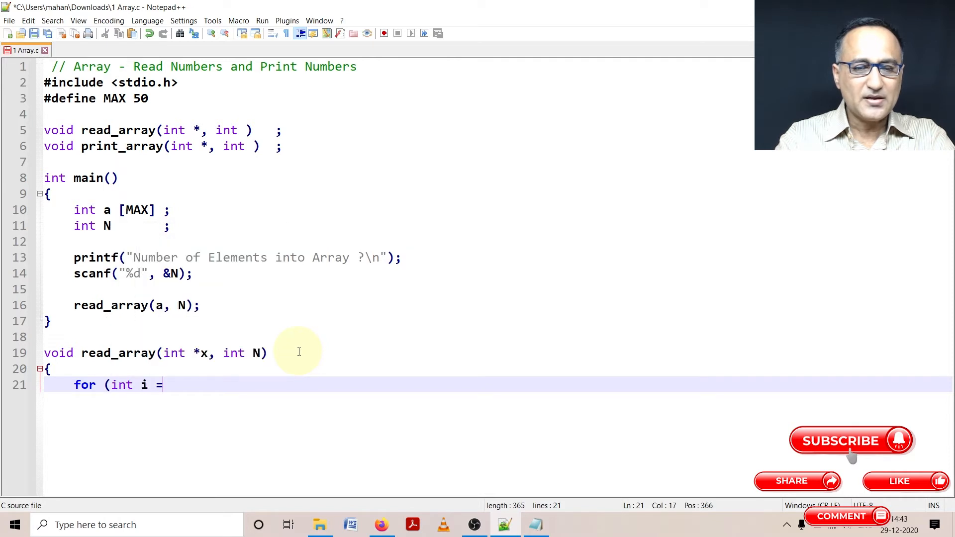
text(0 ; i < N)
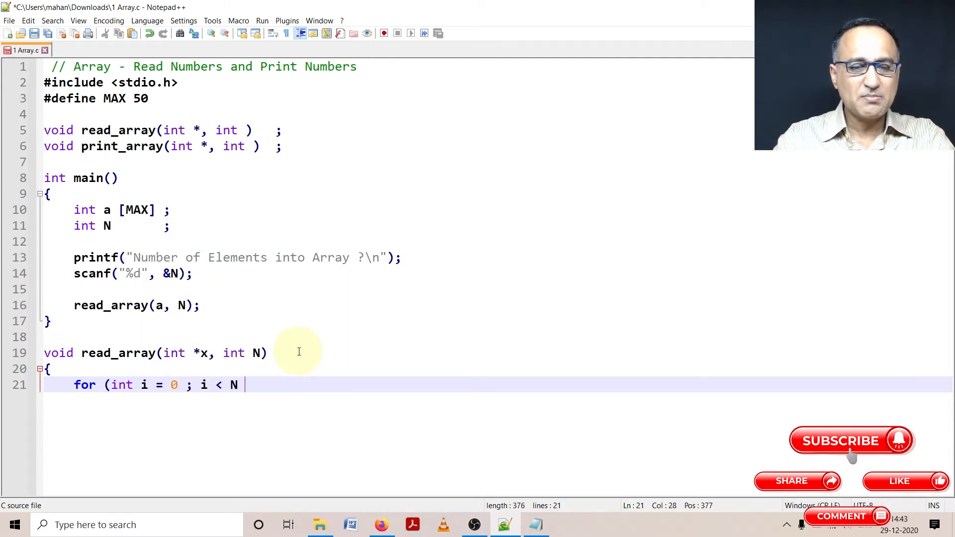
text(; i++)
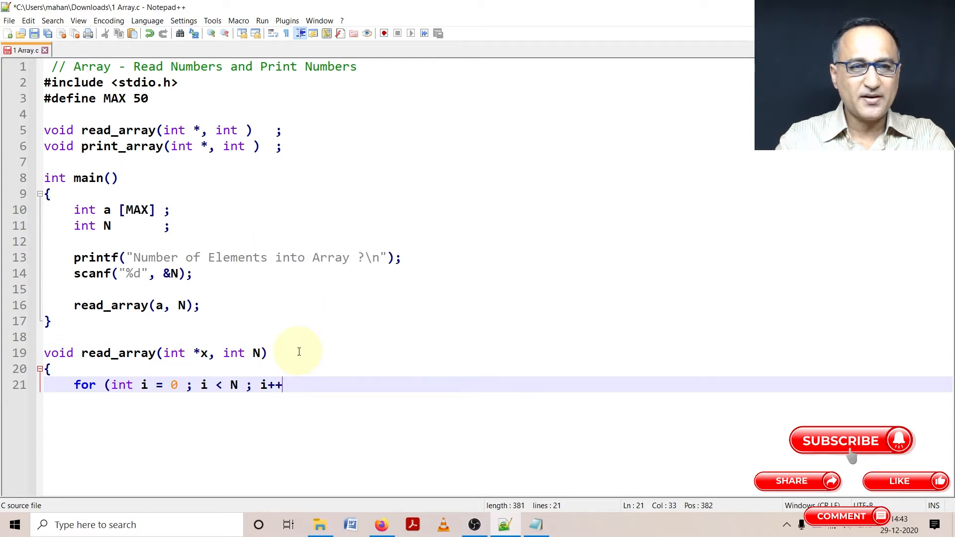
key(enter)
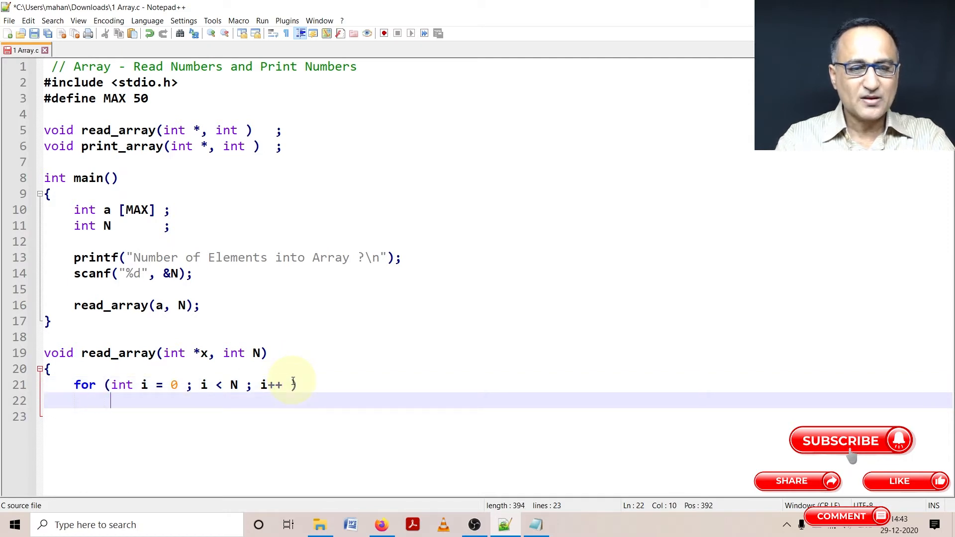
text(scanf()
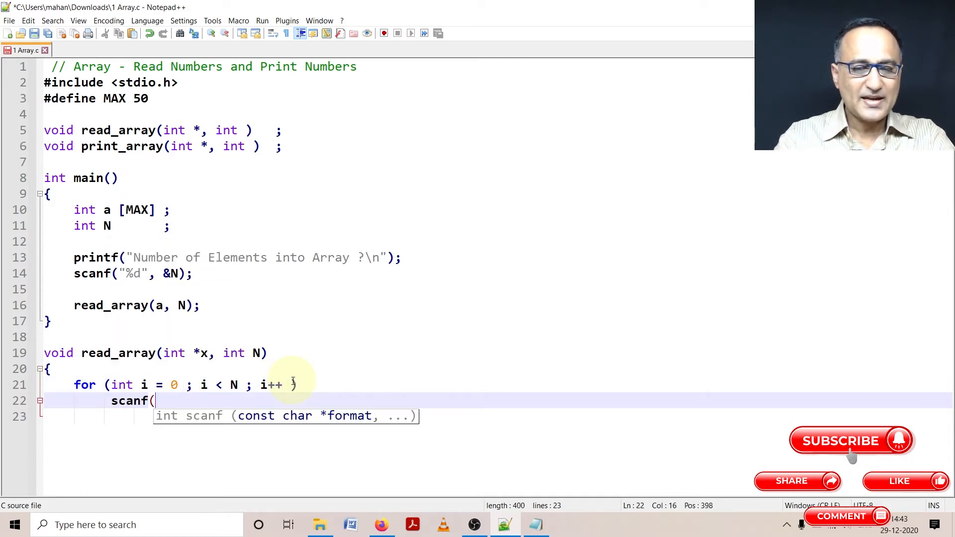
text("%d", &)
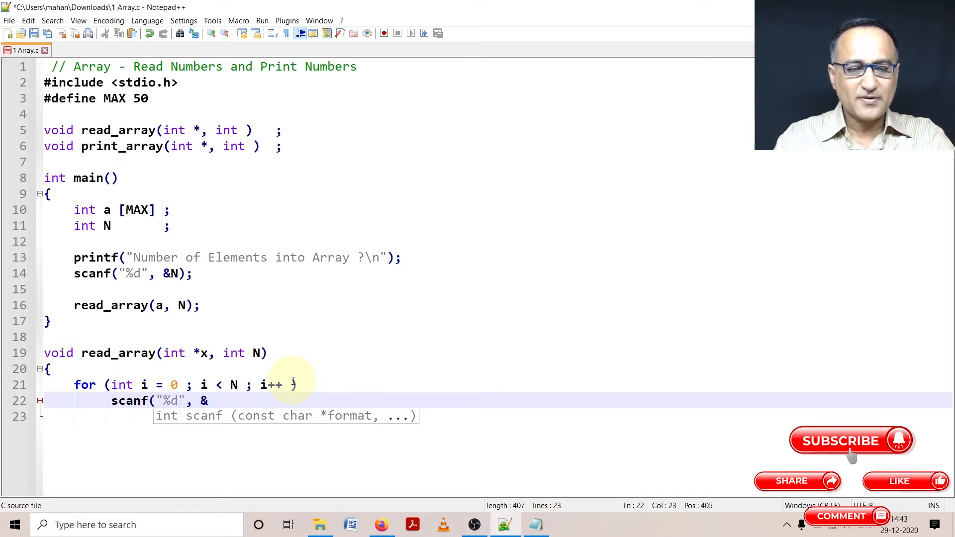
text(x[i)
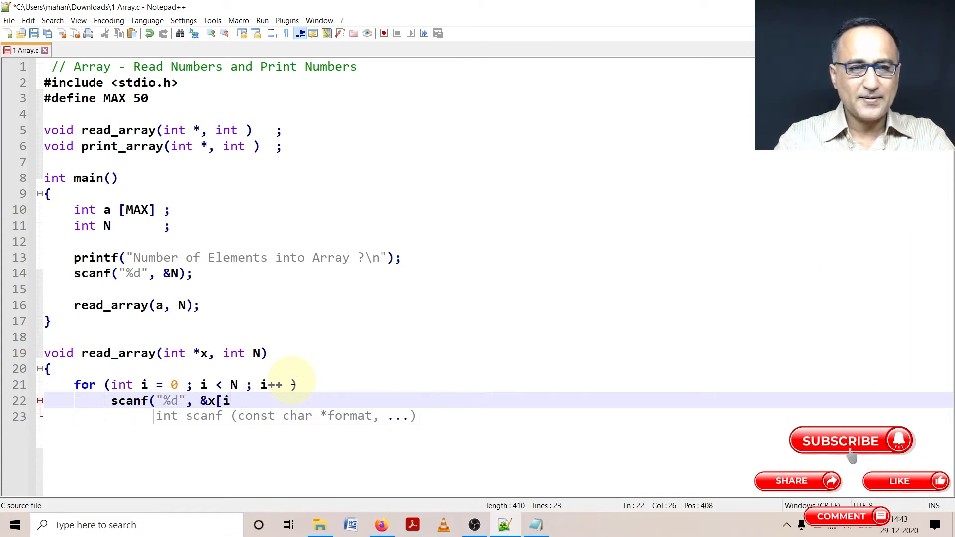
text(]);)
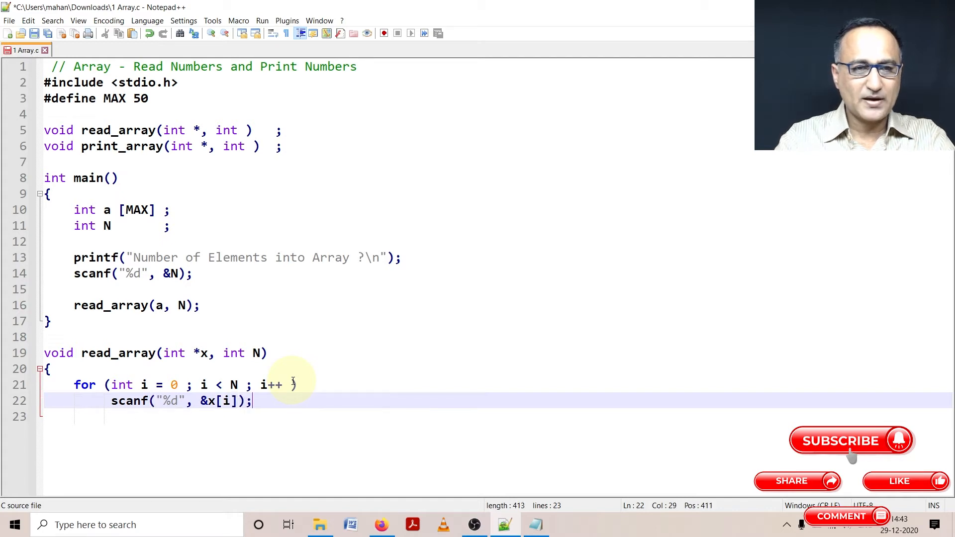
key(enter)
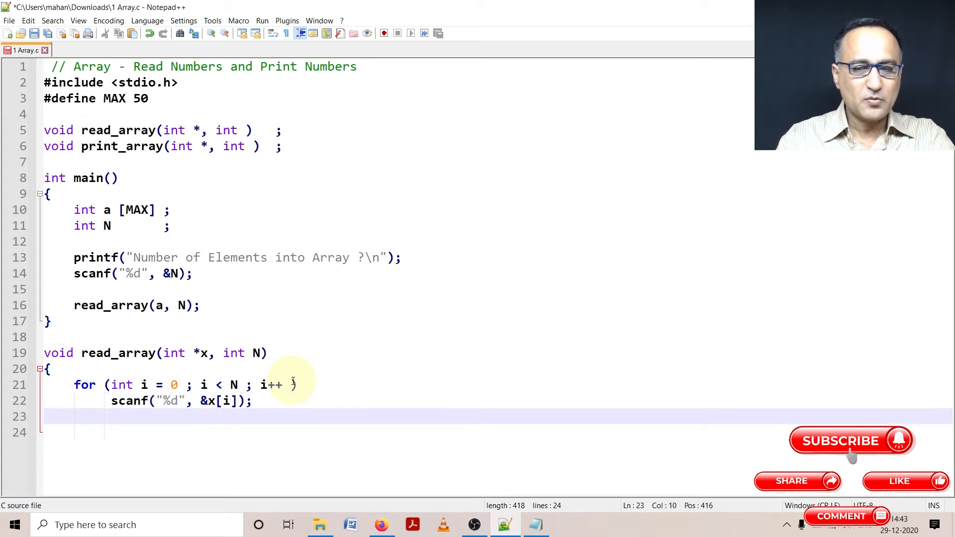
key(enter)
text(})
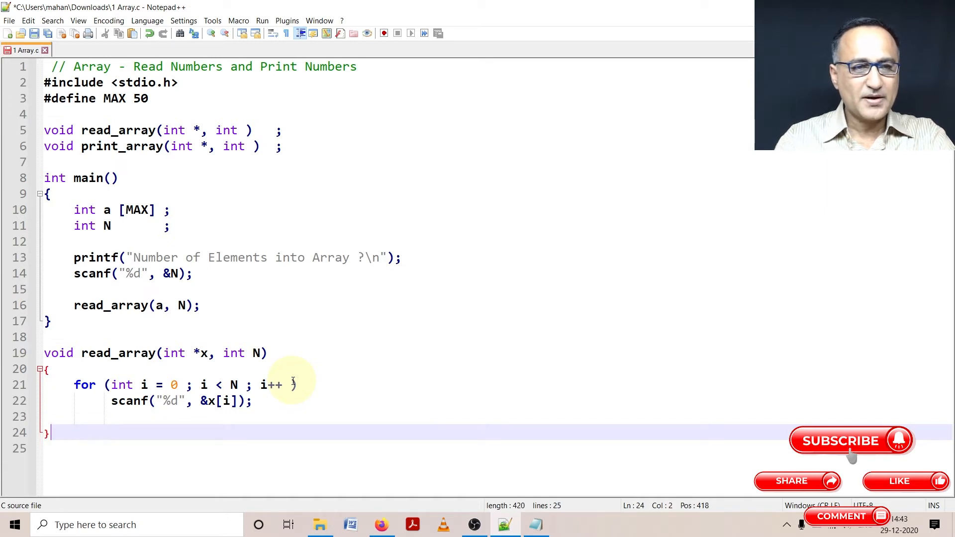
- Insert printf("Please Enter %d Numbers \n", N); above read_array's for loop
click(64, 385)
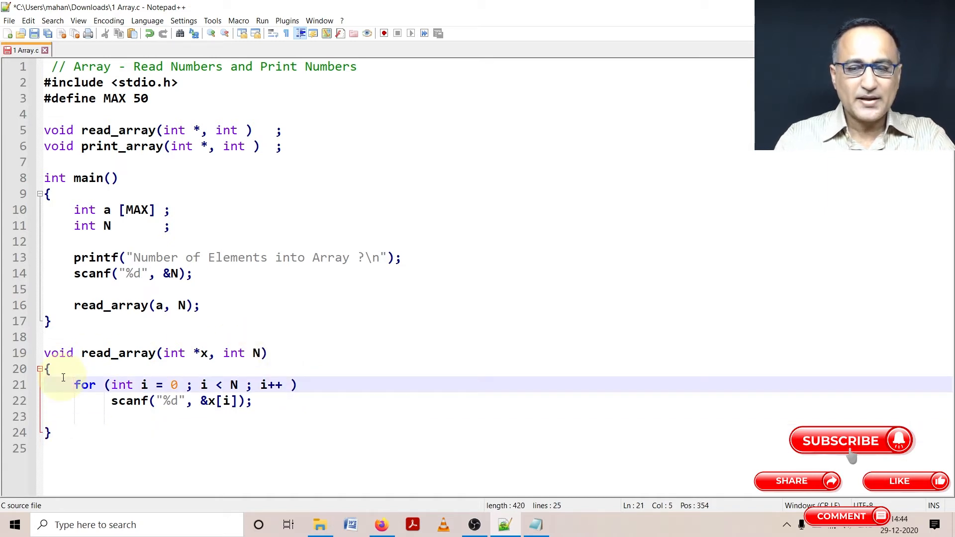
key(enter)
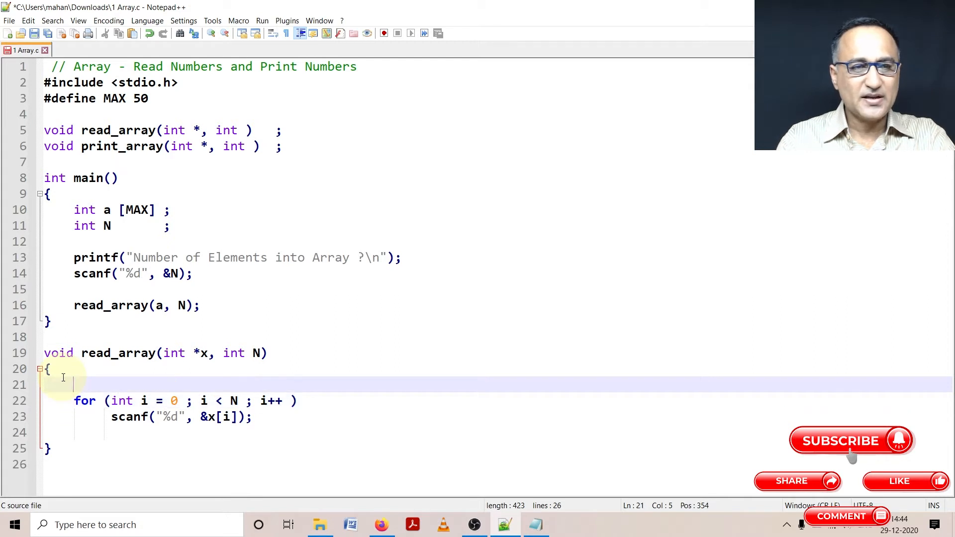
text(printf("Please)
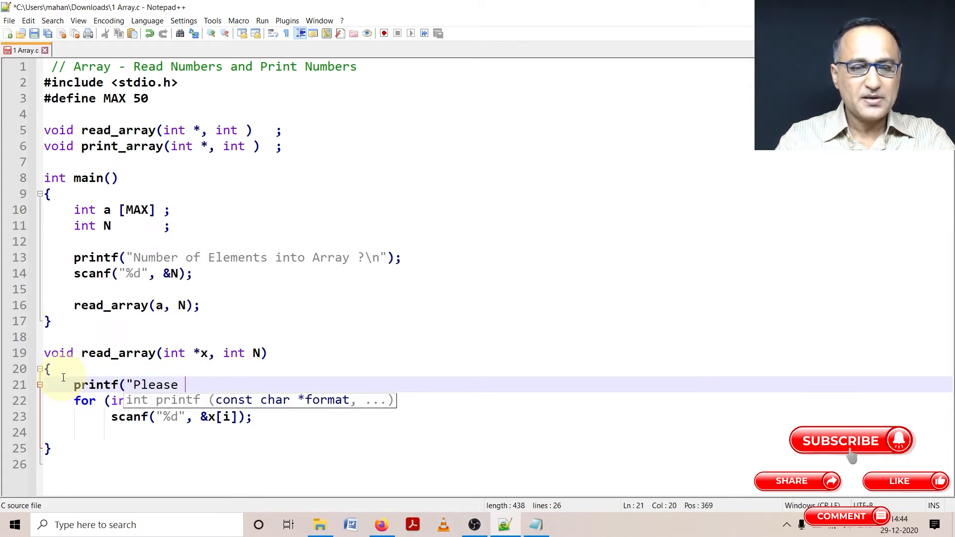
text(Enter)
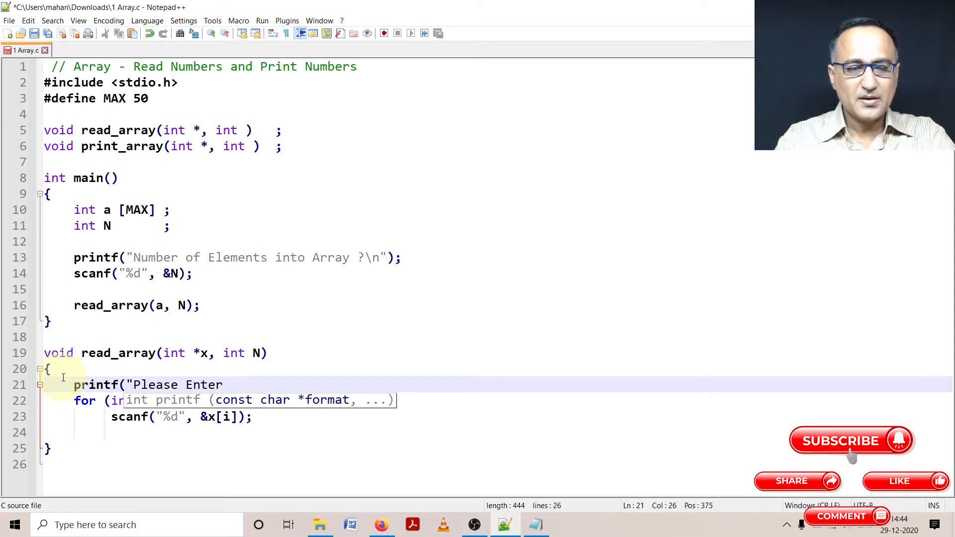
text(%d)
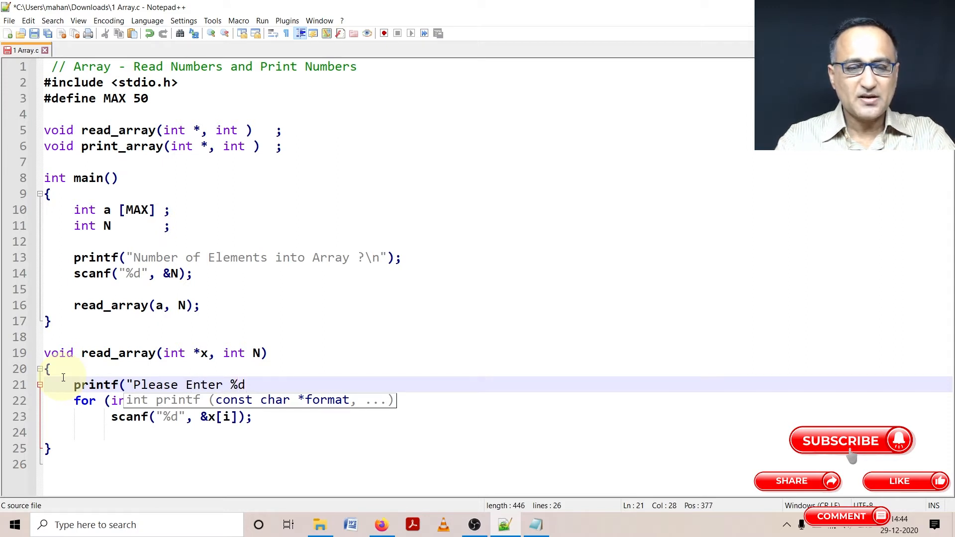
text(Numbe)
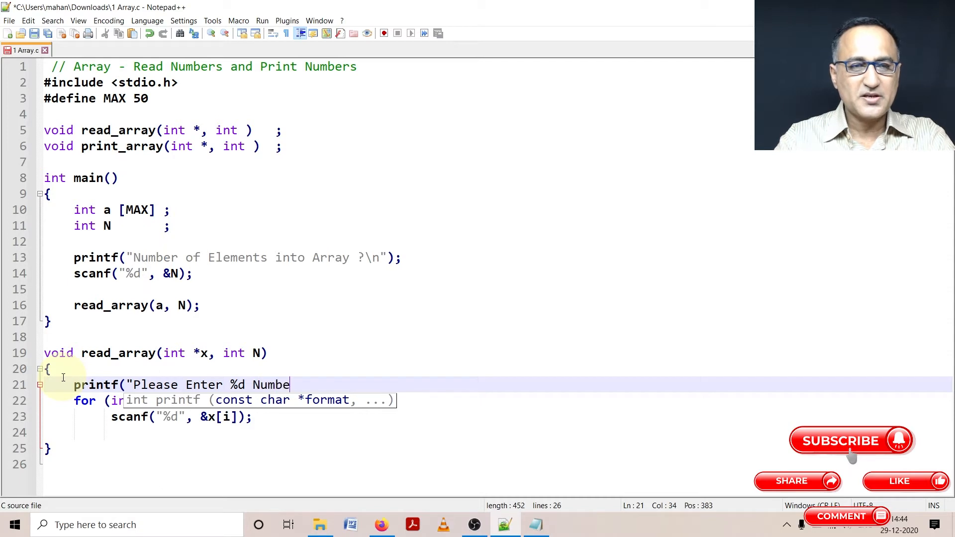
text(rs \n)
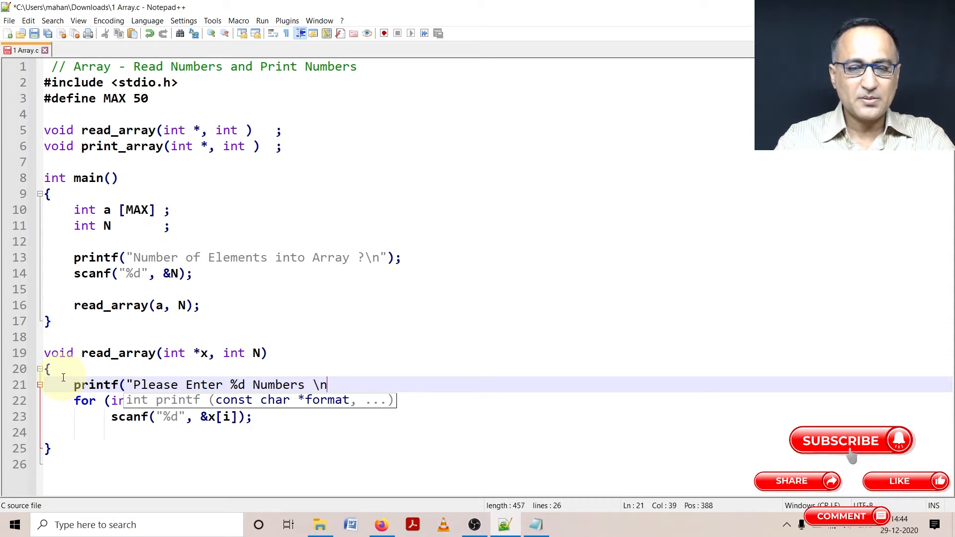
text(",)
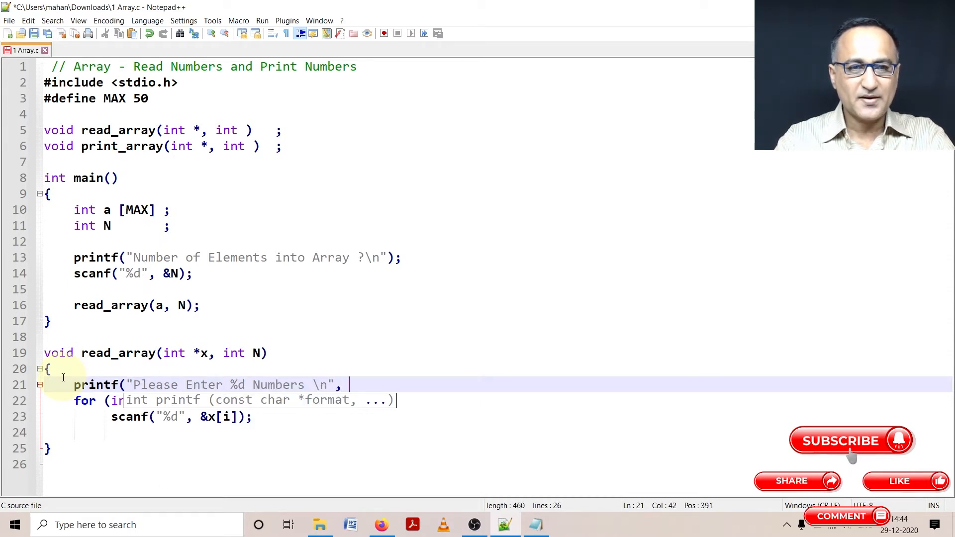
text(%)
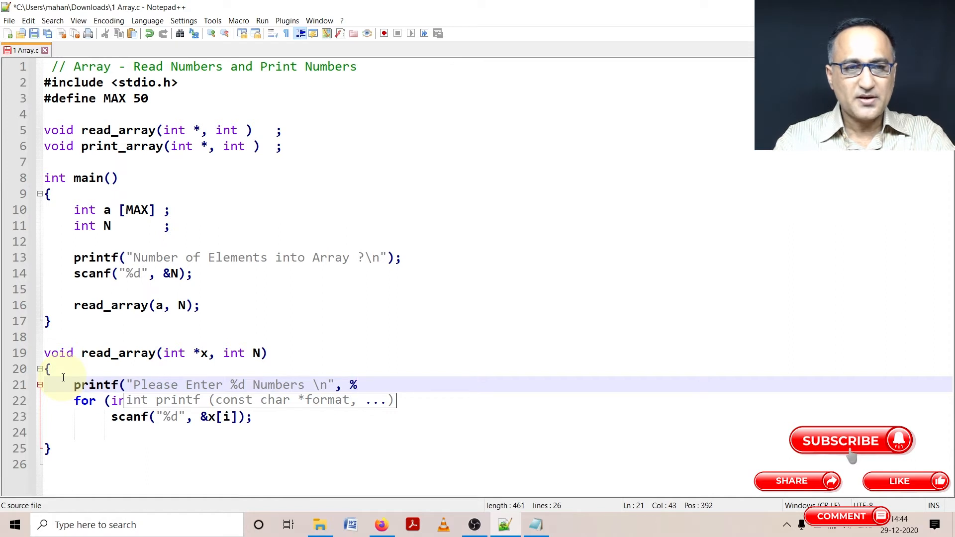
text(N);)
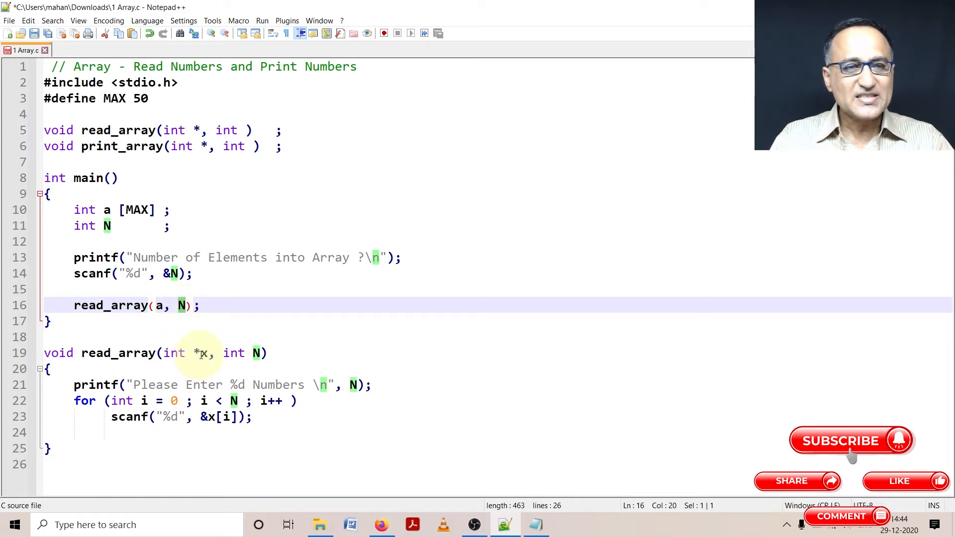
- Append the comment // x = &a[0] OR &a OR a to the read_array header
click(207, 353)
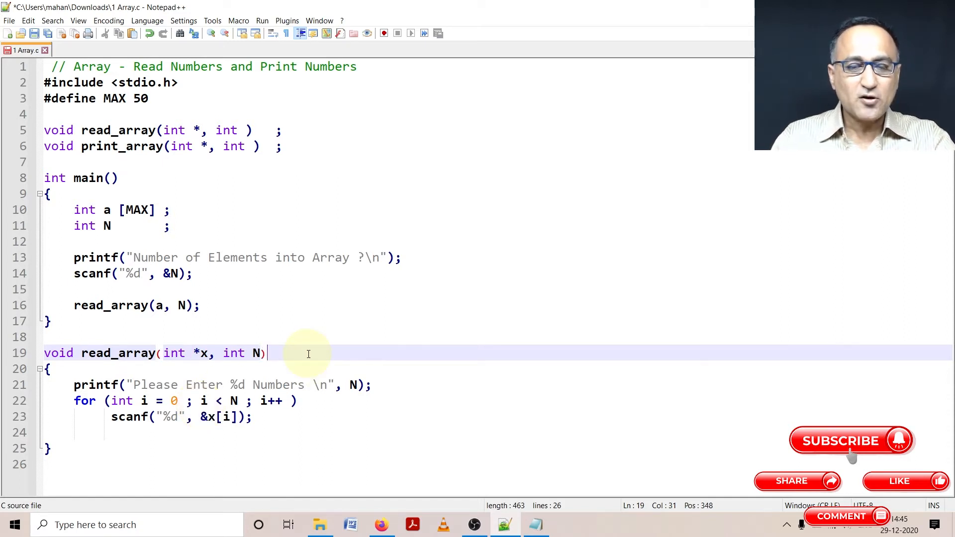
text(// x =)
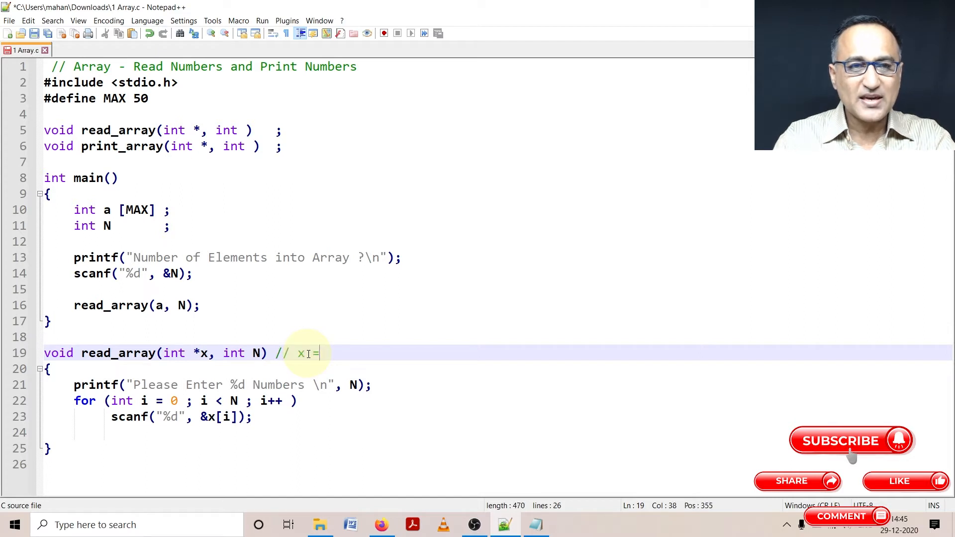
text(&)
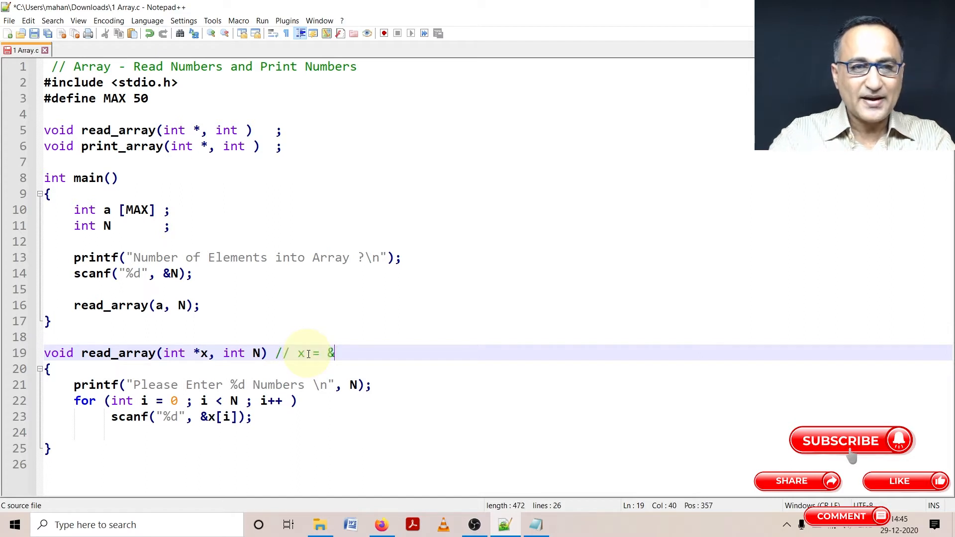
text(a[0)
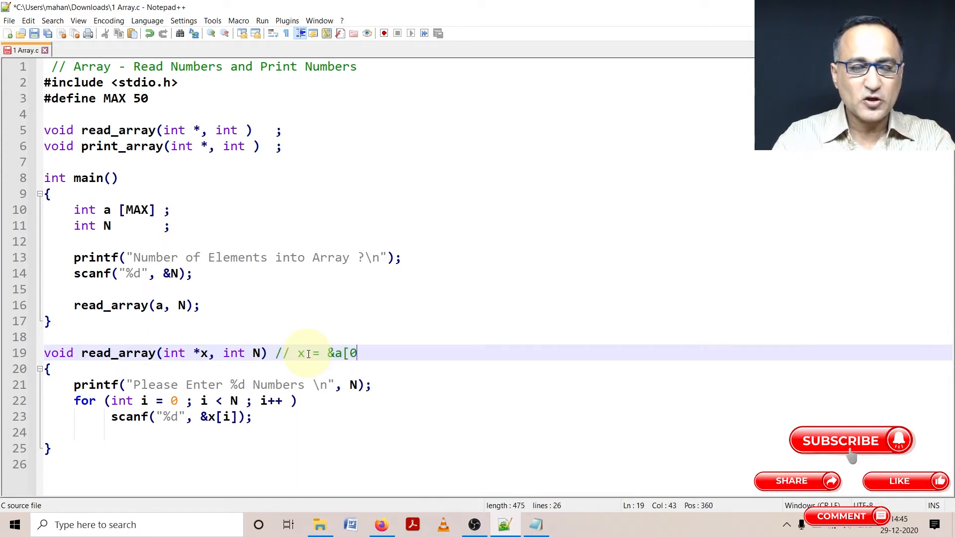
text(] OR &a OR a)
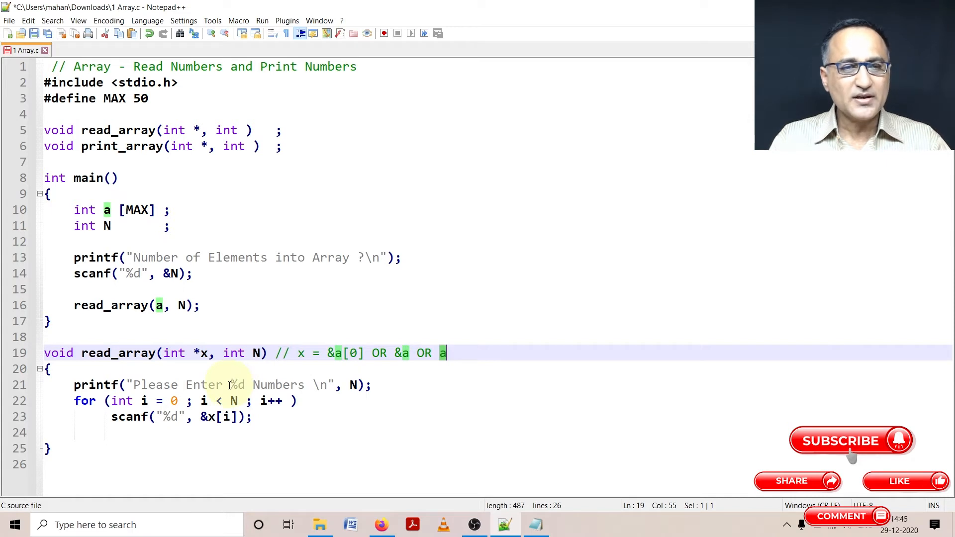
mouse_move(344, 406)
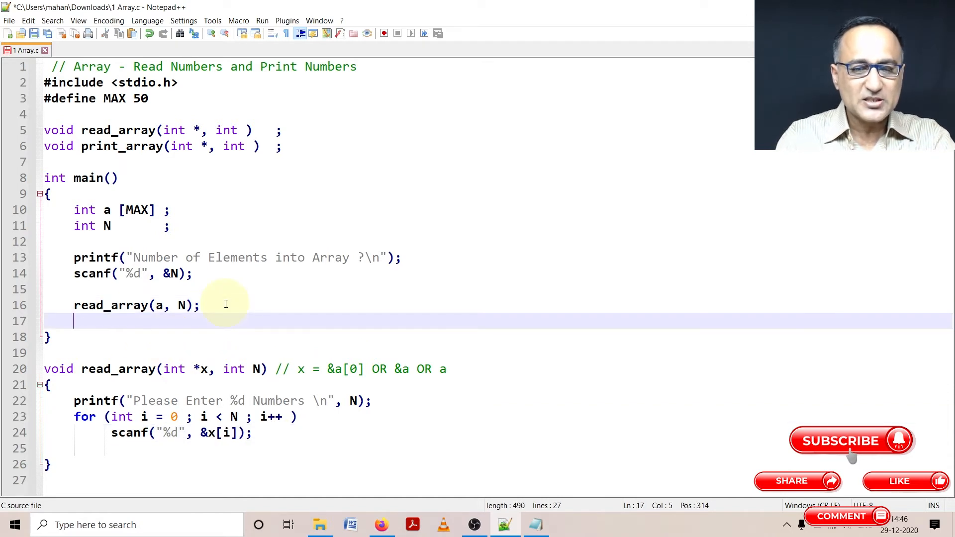
- Add print_array(a, N); right after read_array(a, N); in main
text(print_a)
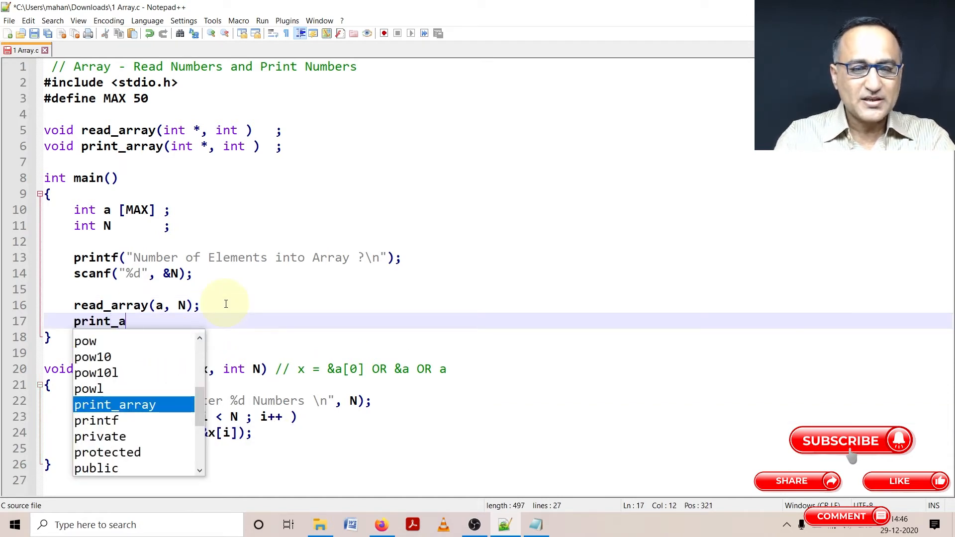
text(rray(a)
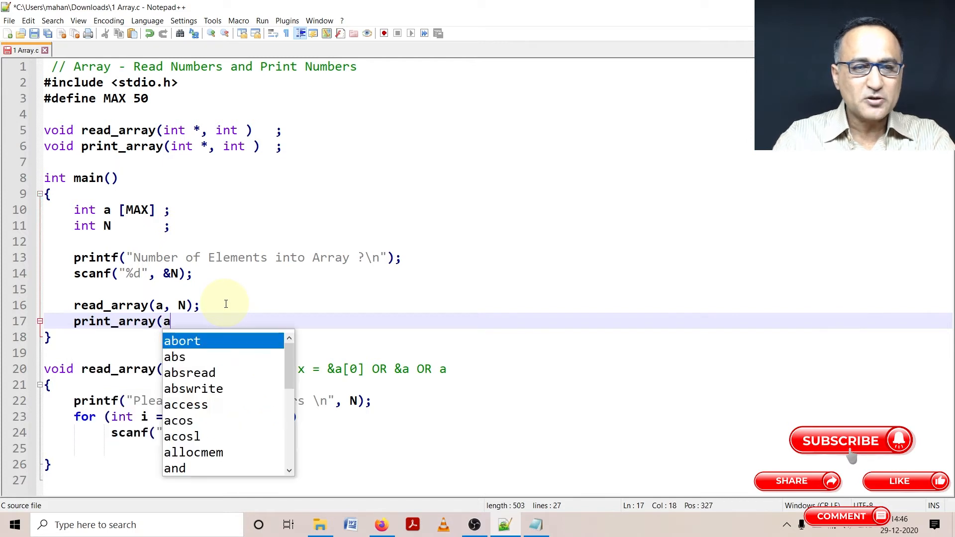
text(, N))
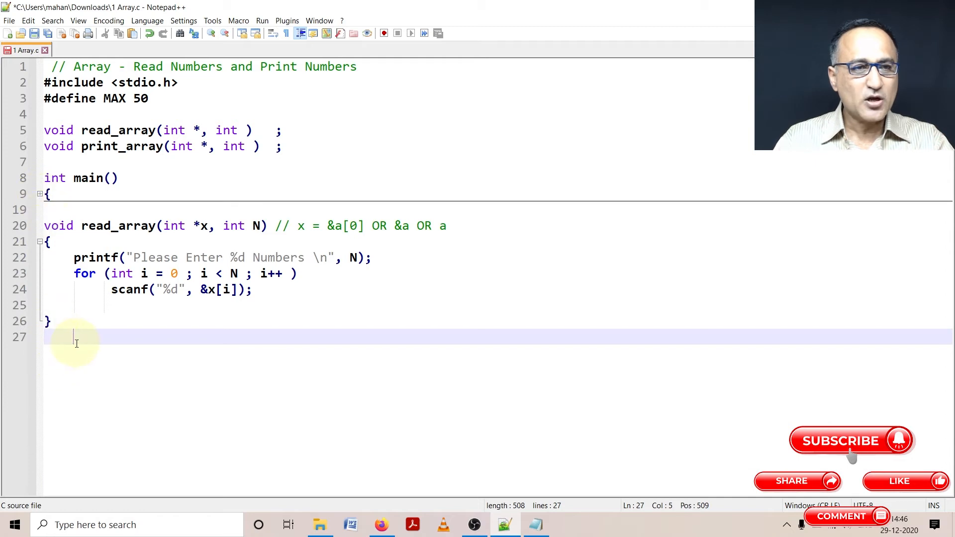
- Start a print_array(int *x, int N) definition with an opening brace
key(enter)
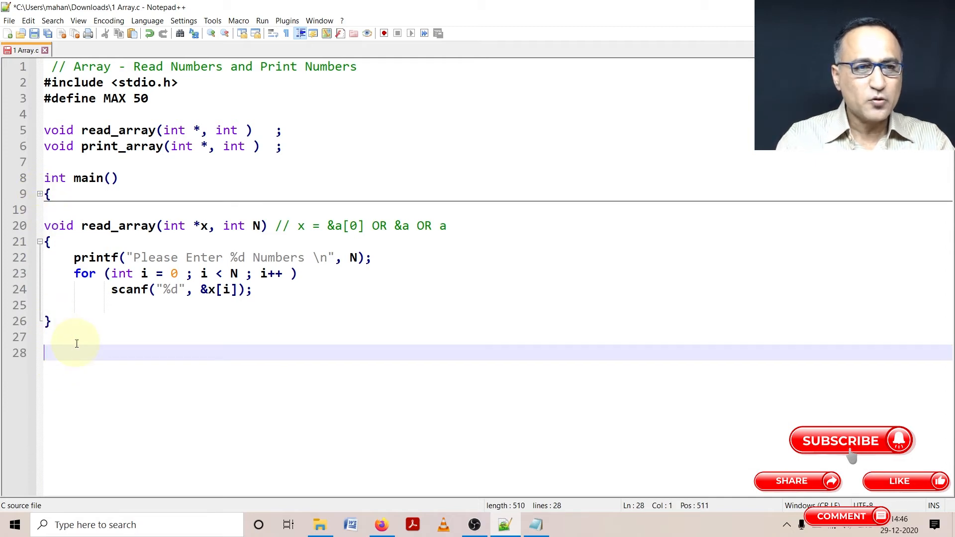
text(void print_array(int *, int ))
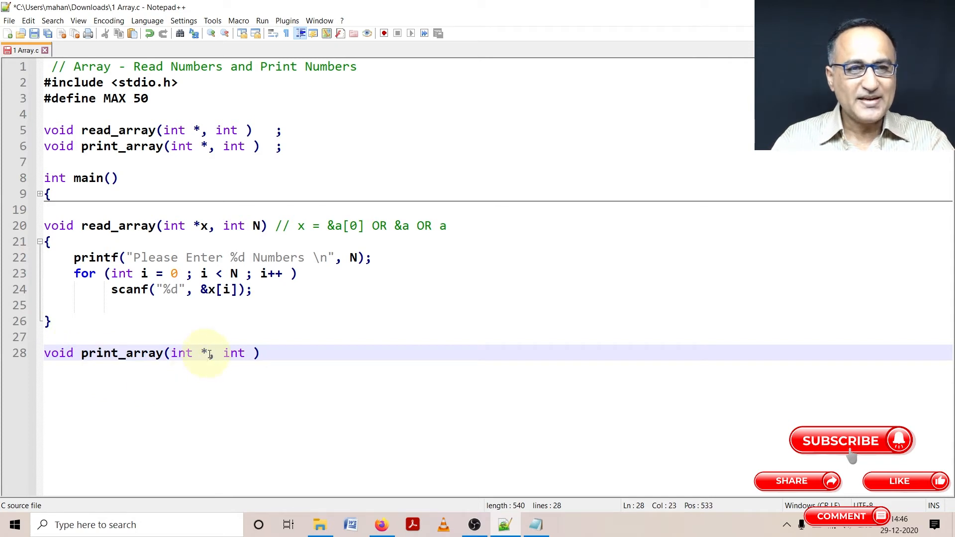
text(x,)
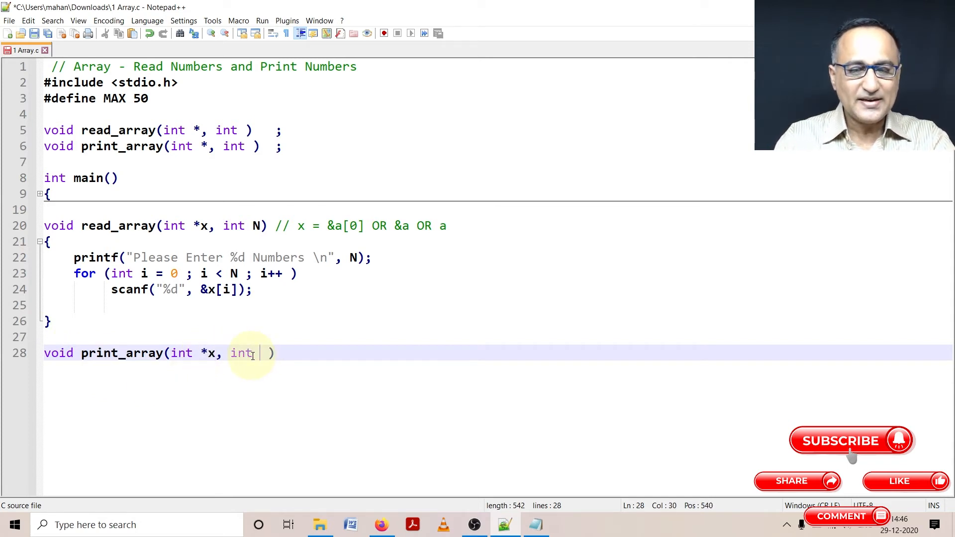
text(N)
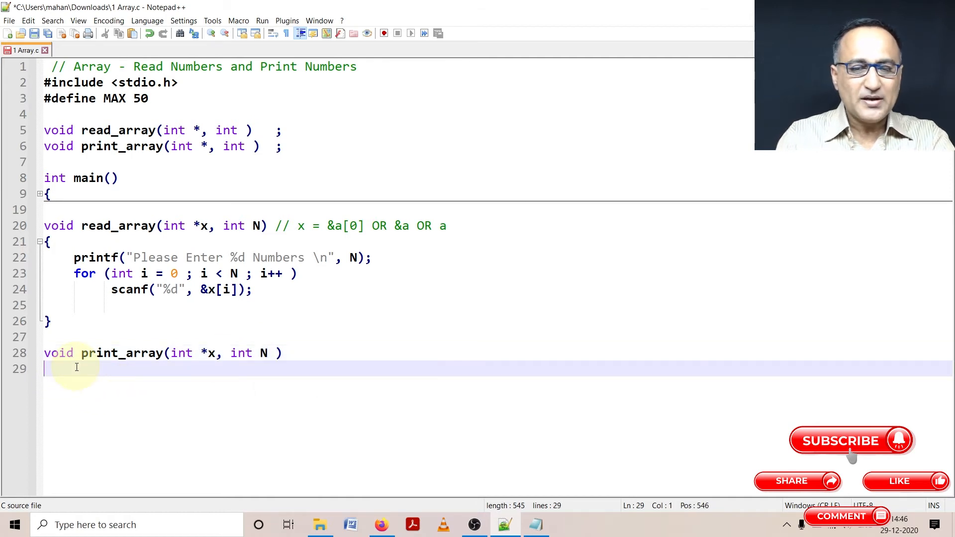
text({)
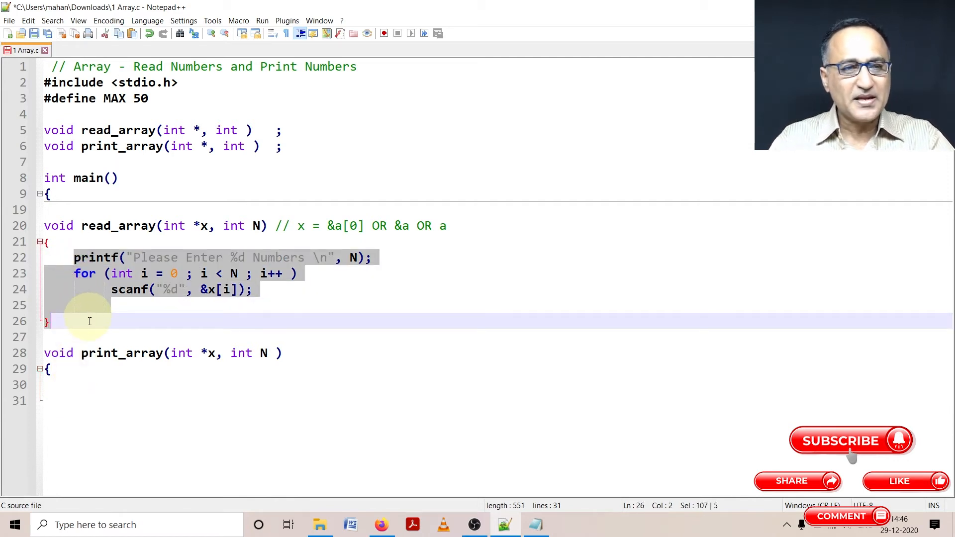
- Reword the prompt to ' %d Numbers of the Array are ...' and printf each x[i] instead of scanf
click(71, 385)
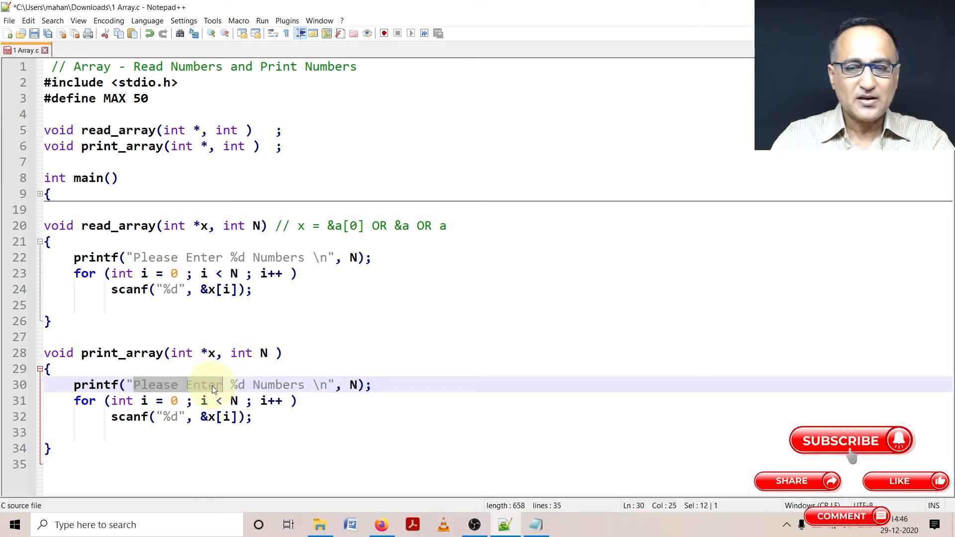
key(Delete)
text(of the  )
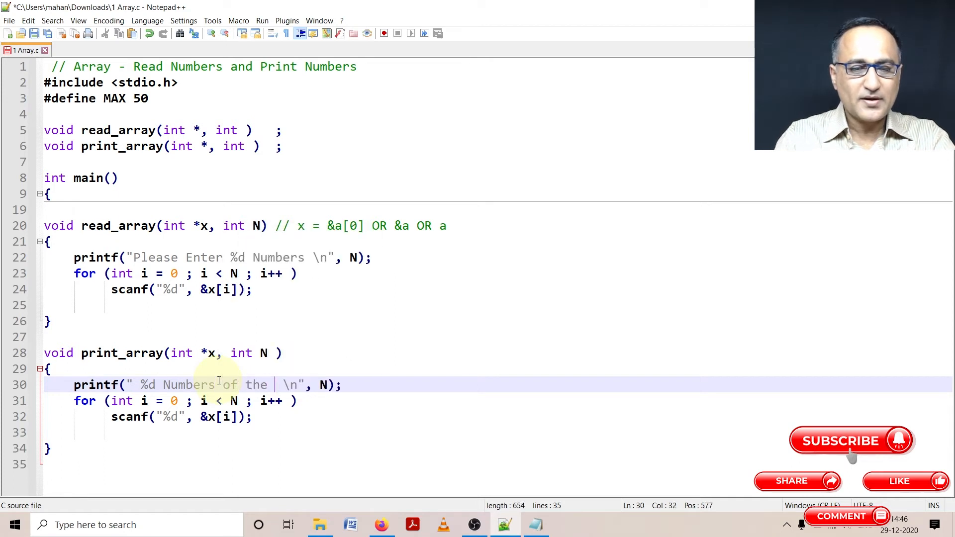
text(Array are .)
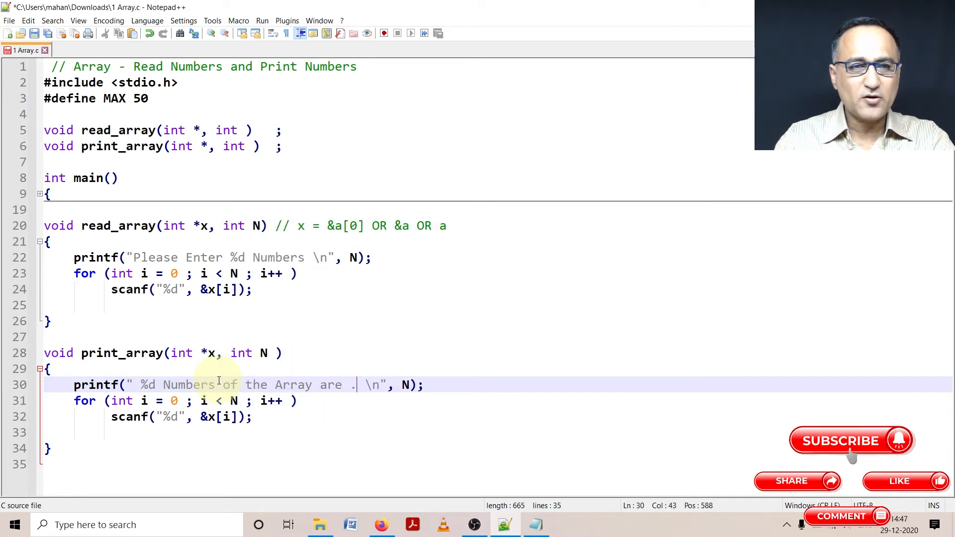
text(..)
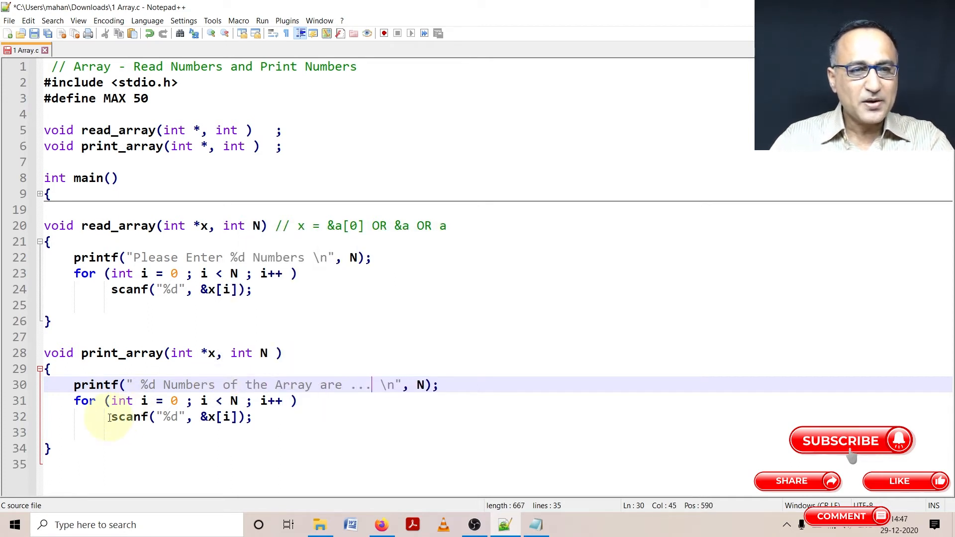
double_click(129, 417)
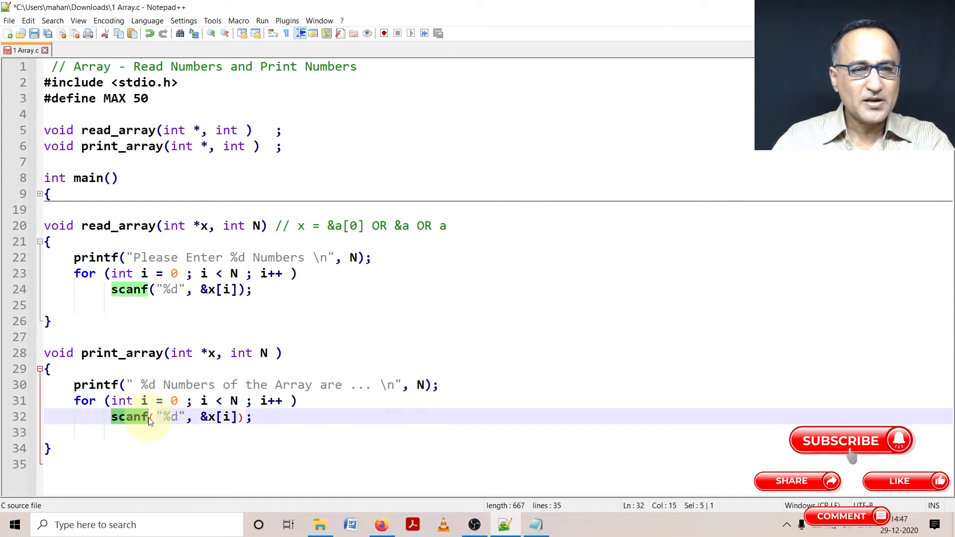
text(printf)
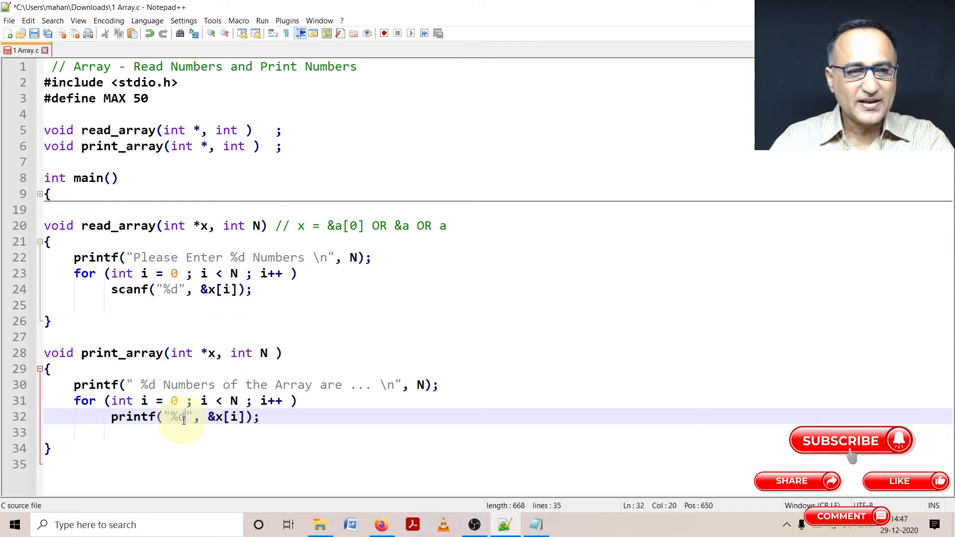
text(" ")
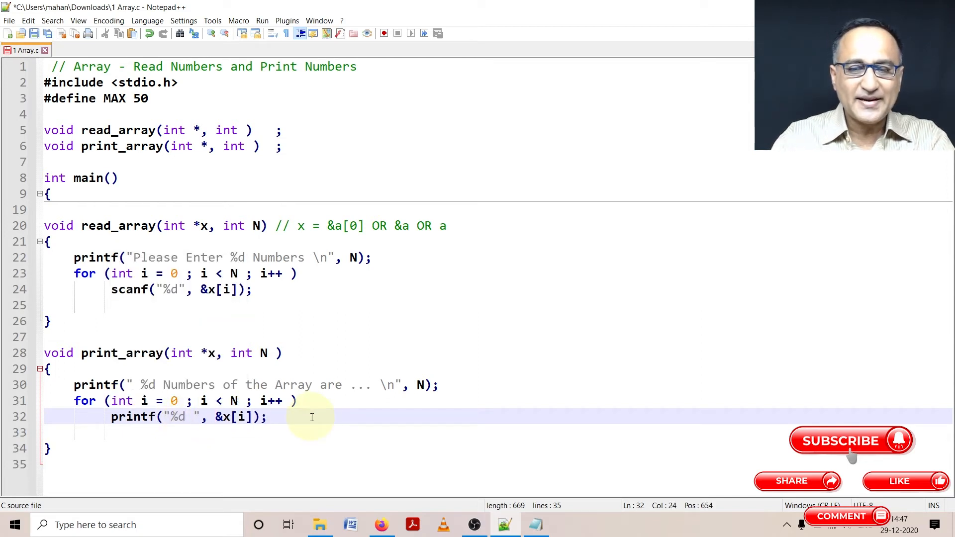
key(Backspace)
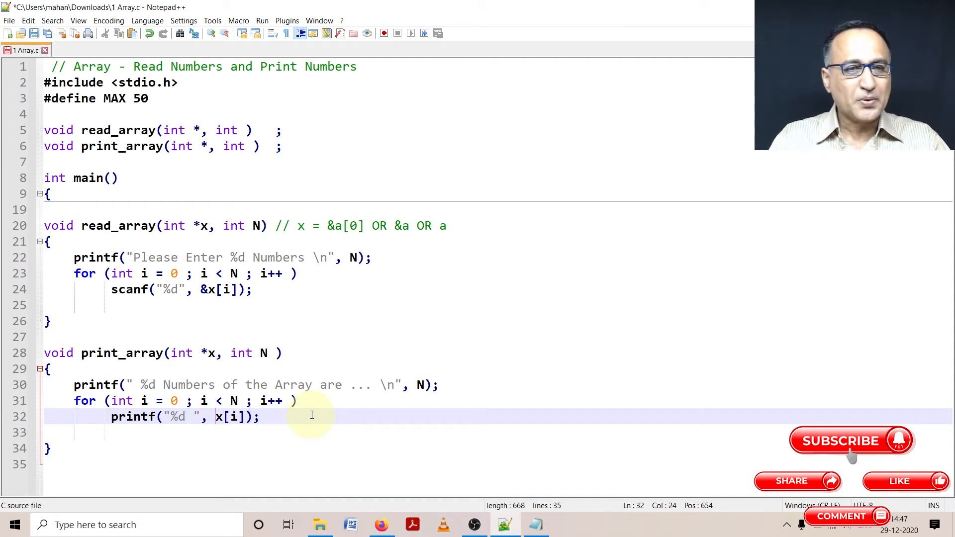
mouse_move(119, 156)
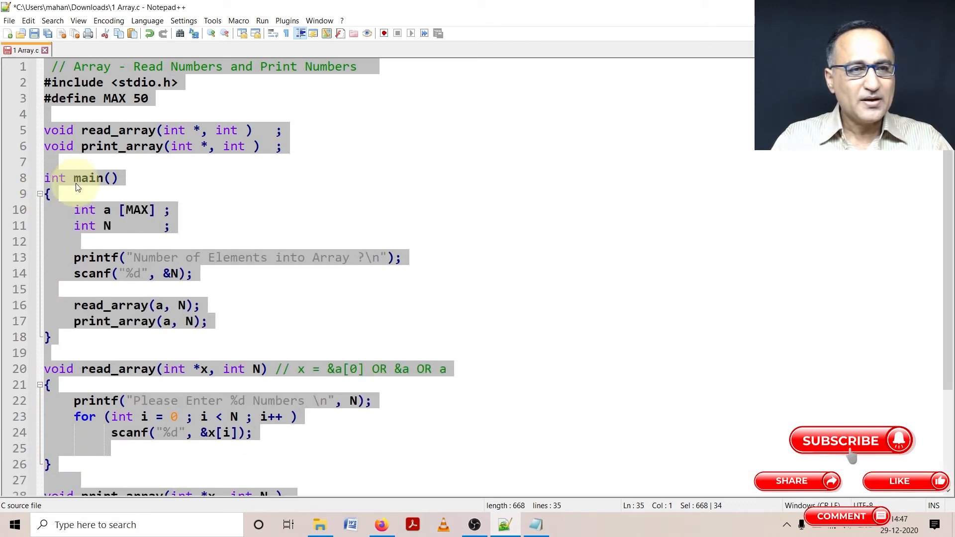
- Copy the whole program from Notepad++ into OnlineGDB's main.c
right_click(84, 209)
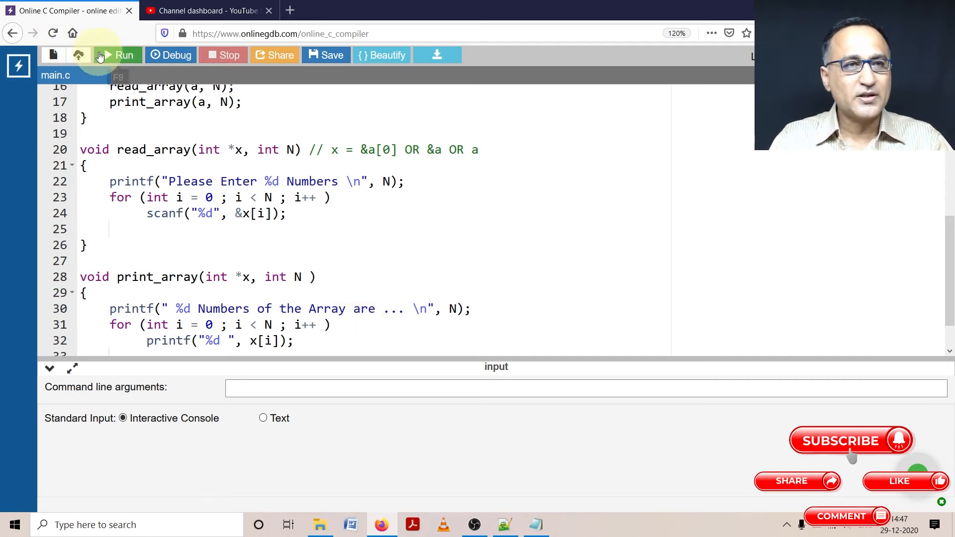
click(117, 55)
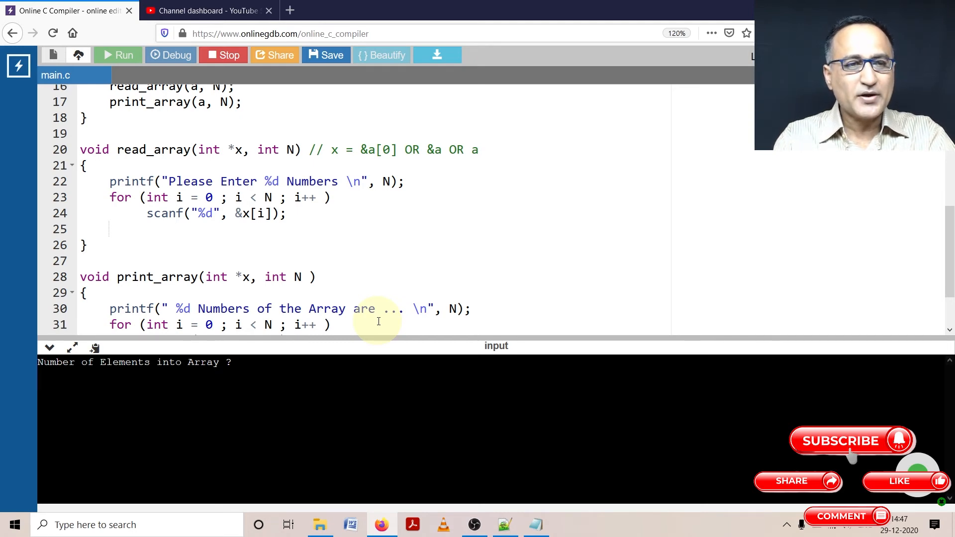
text(5)
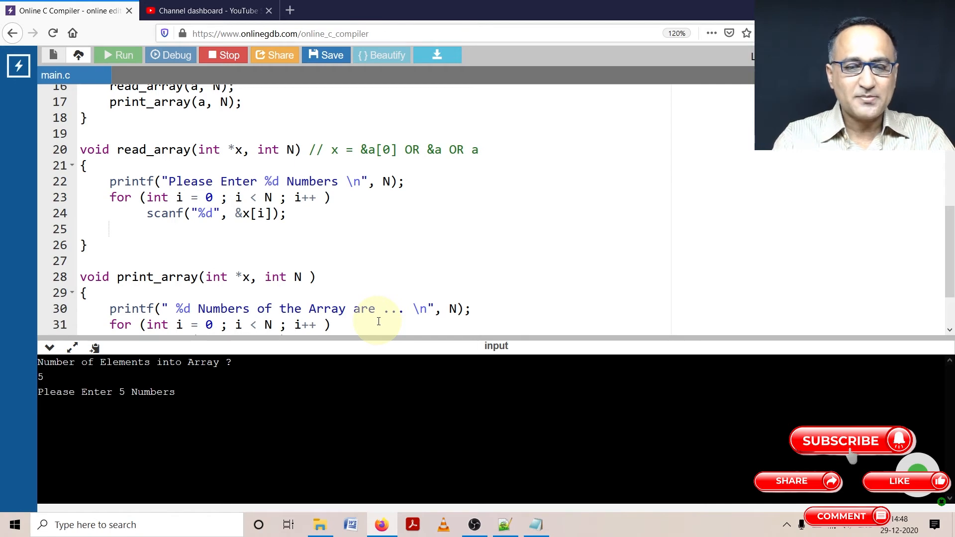
text(10 20 30 40)
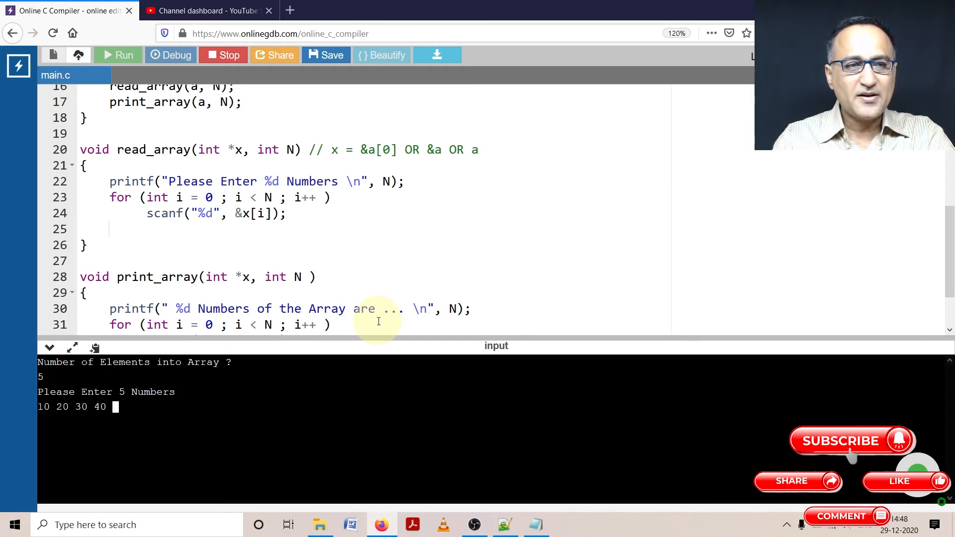
text(50)
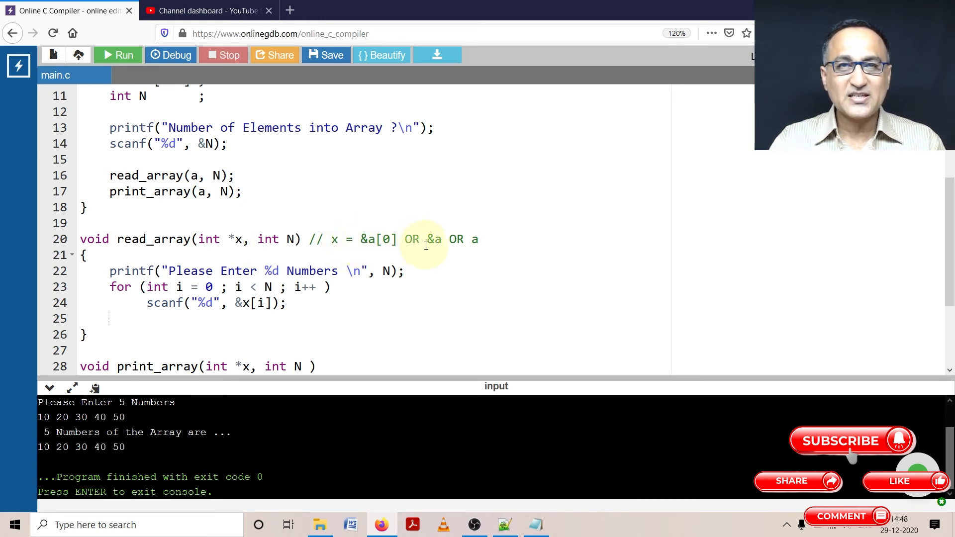
mouse_move(475, 239)
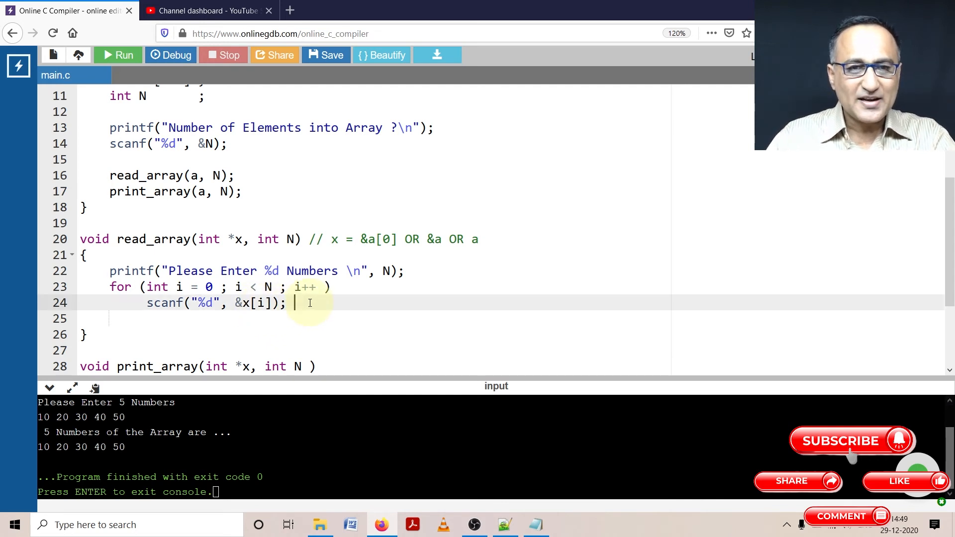
- Add the trailing comment // 100 104 after the scanf call on line 24
text(// 100)
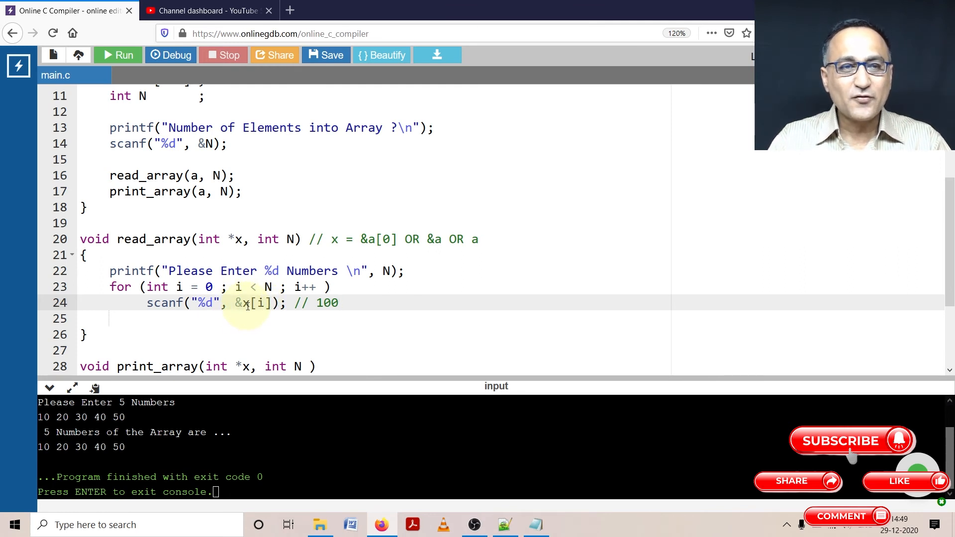
double_click(327, 303)
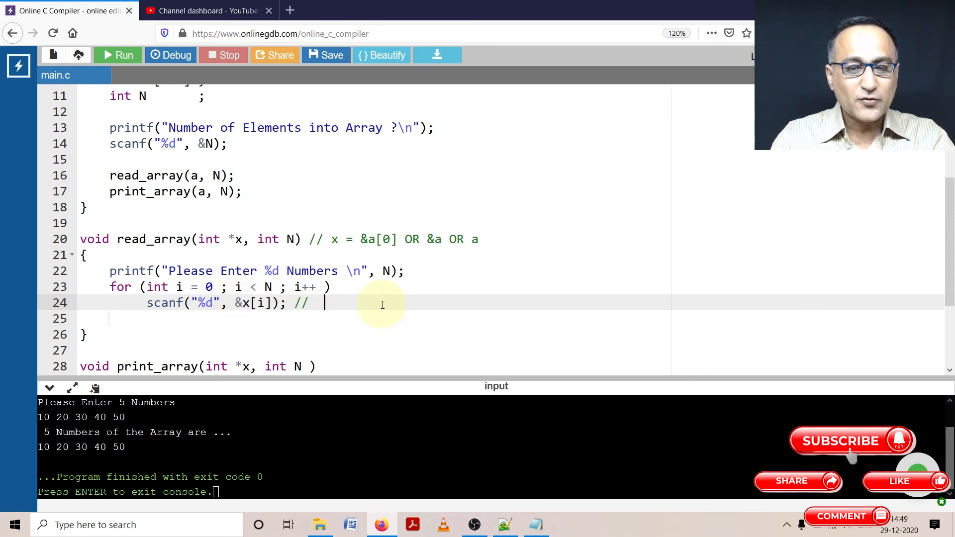
text(100)
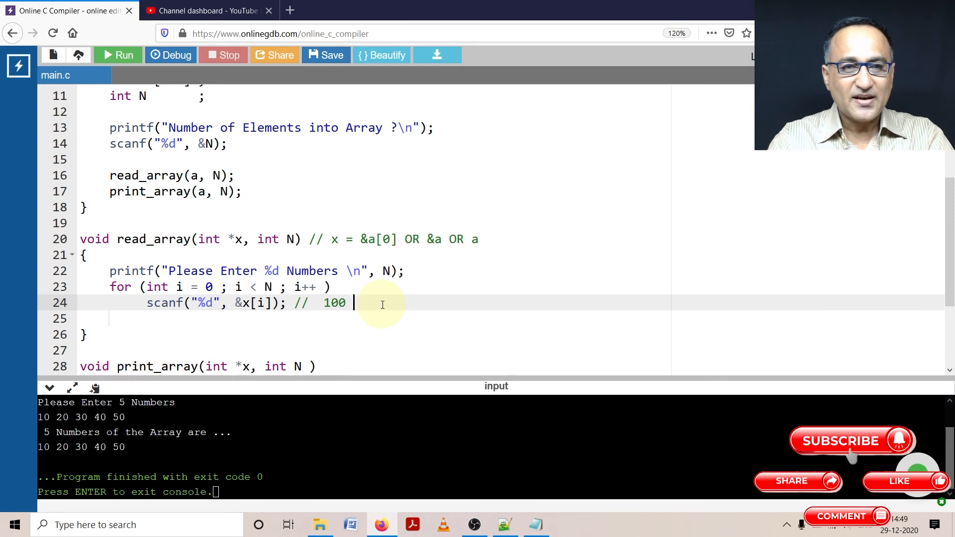
text(104)
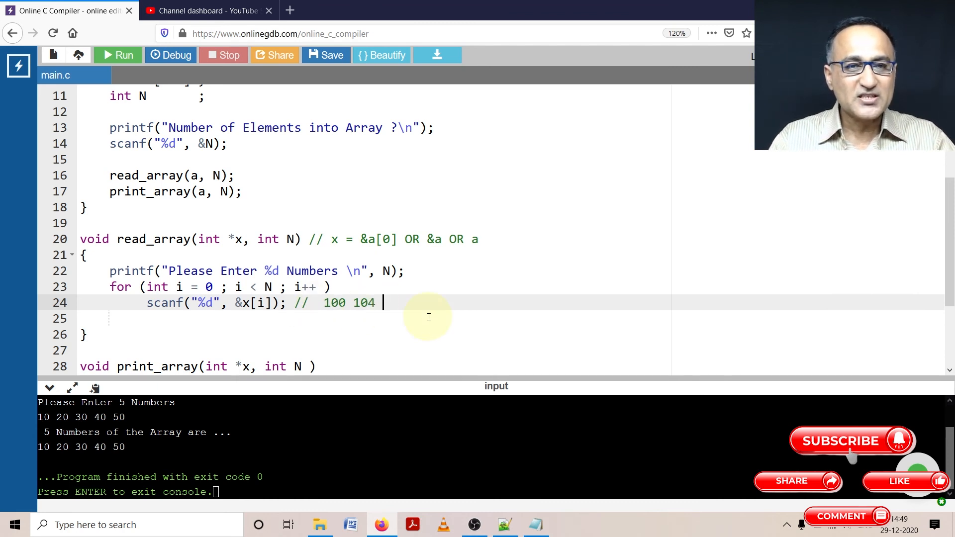
- Append '108 (100 + sizeof(int) * 2)' to the scanf comment, then point at the & in &x[i]
text((10))
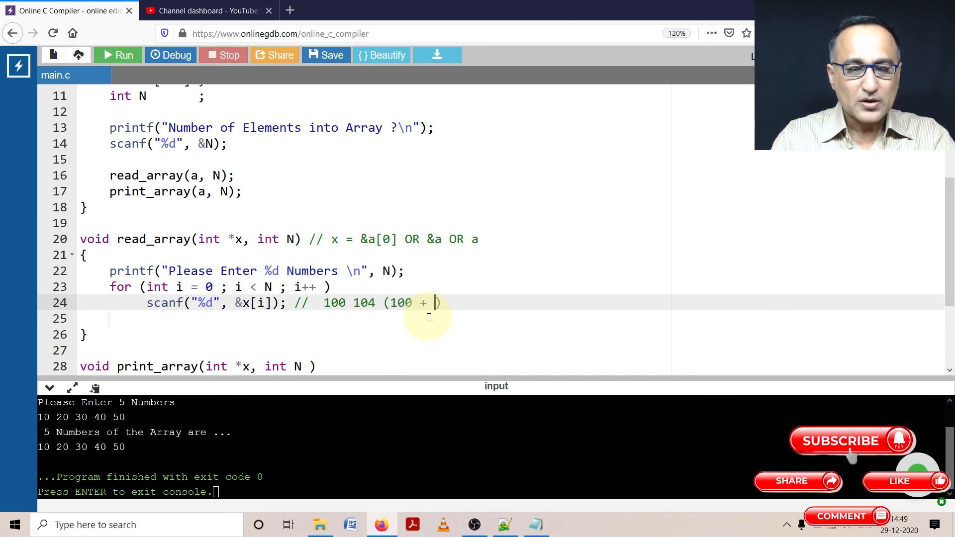
text(sizeofint)
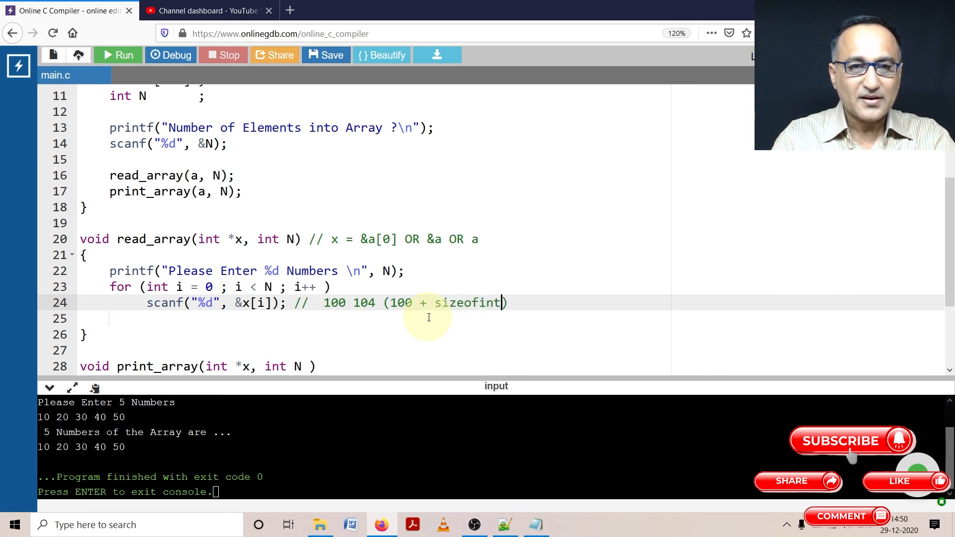
text((in)
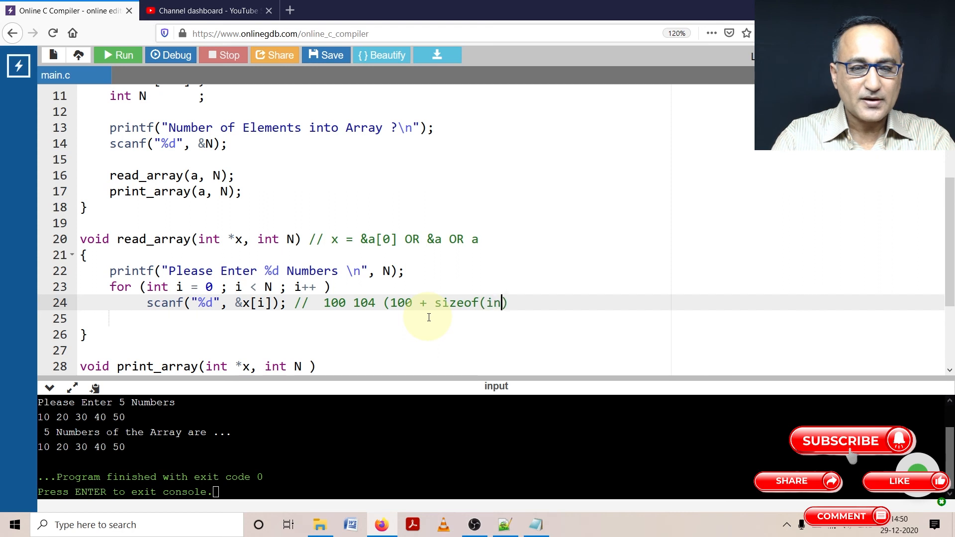
text(t) *)
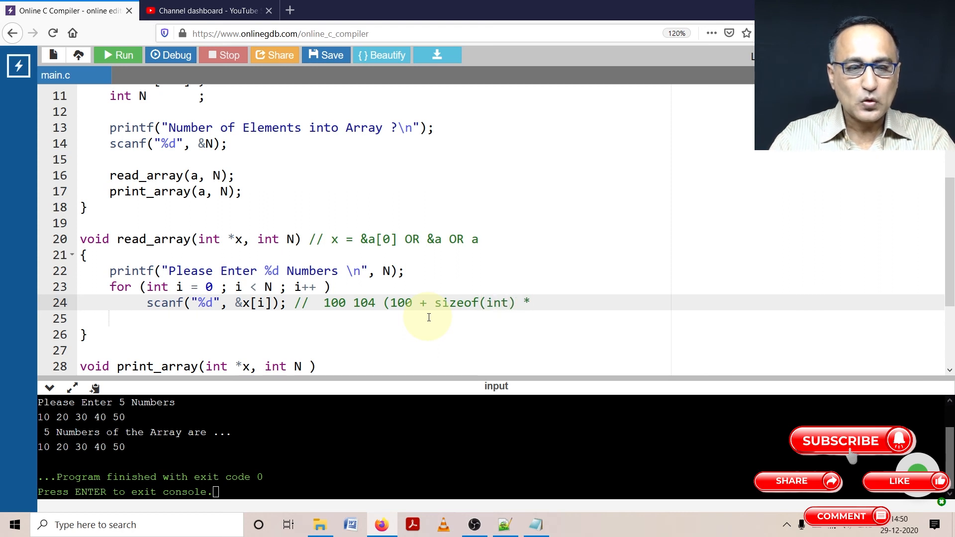
text(1))
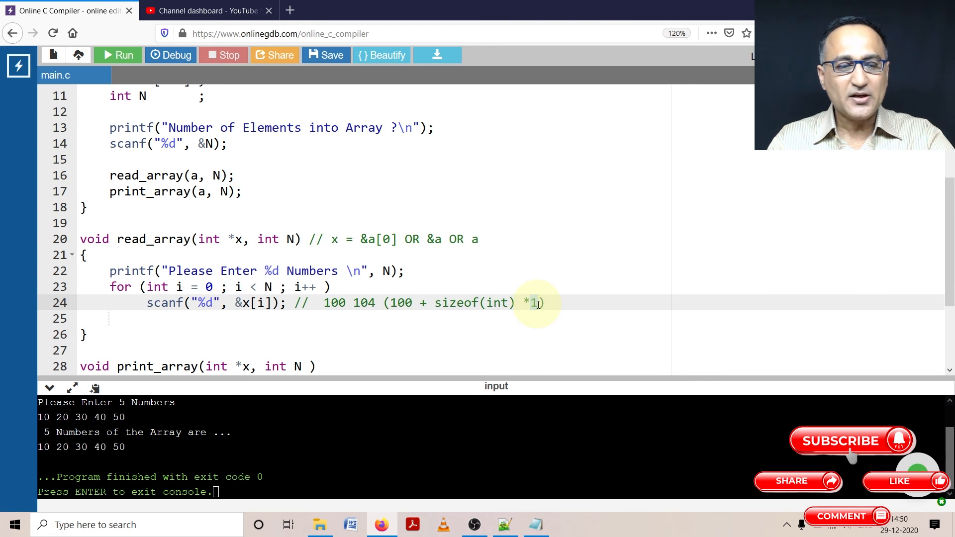
text(2)
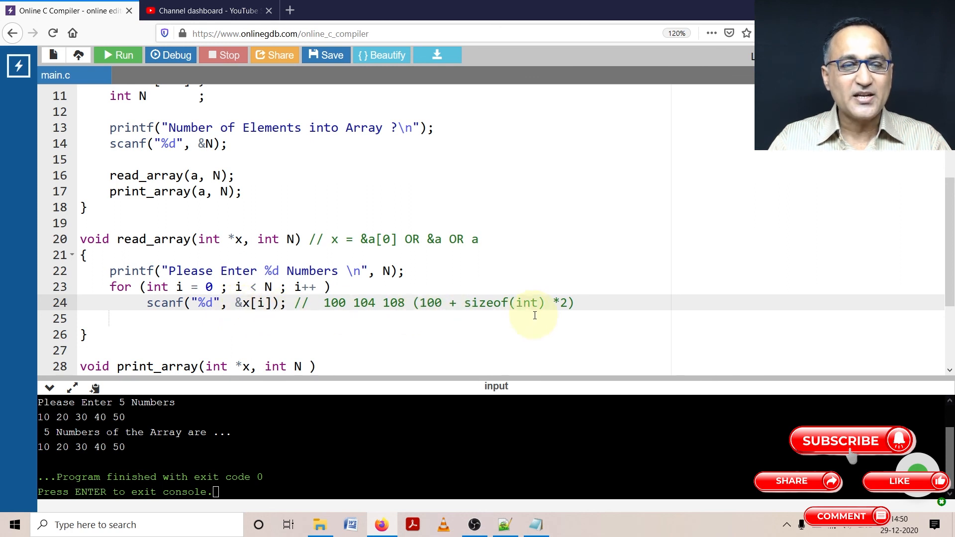
mouse_move(417, 317)
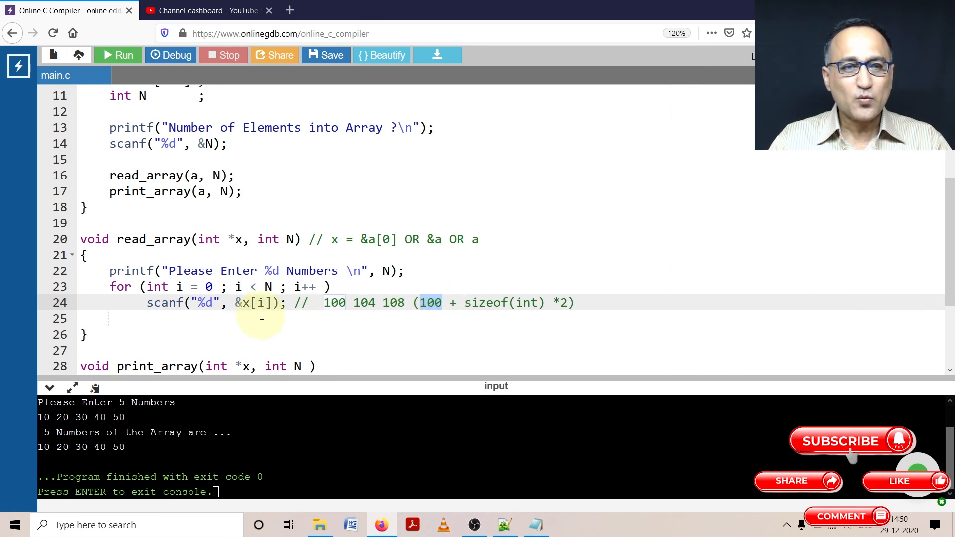
mouse_move(558, 303)
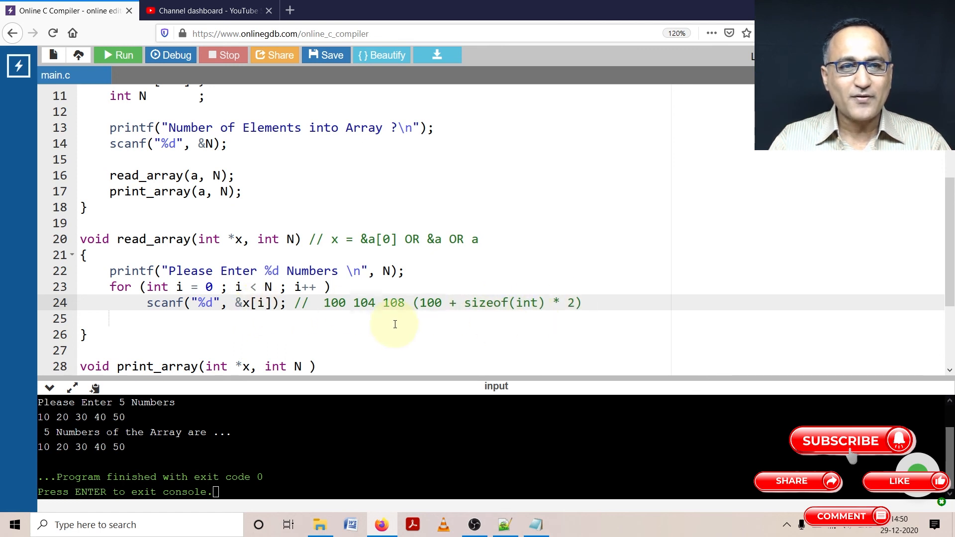
click(242, 303)
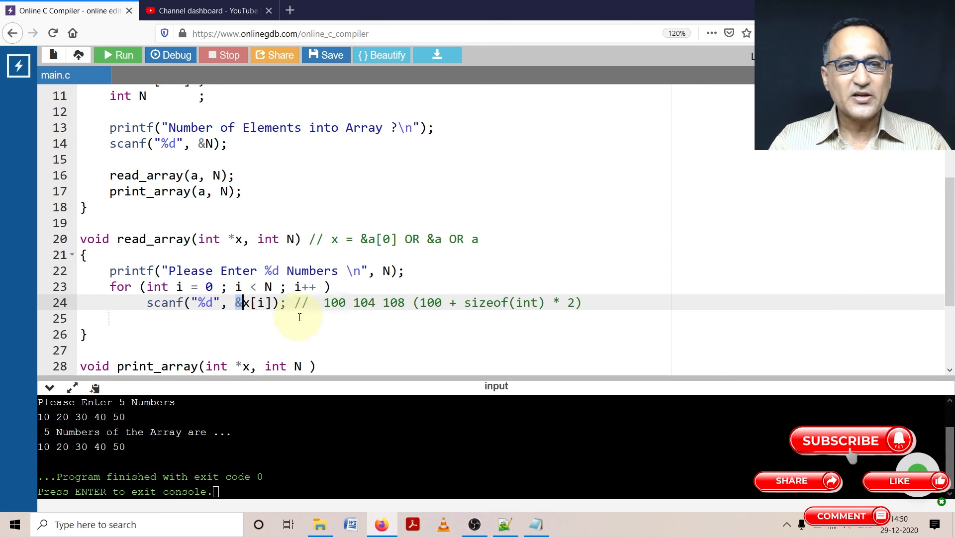